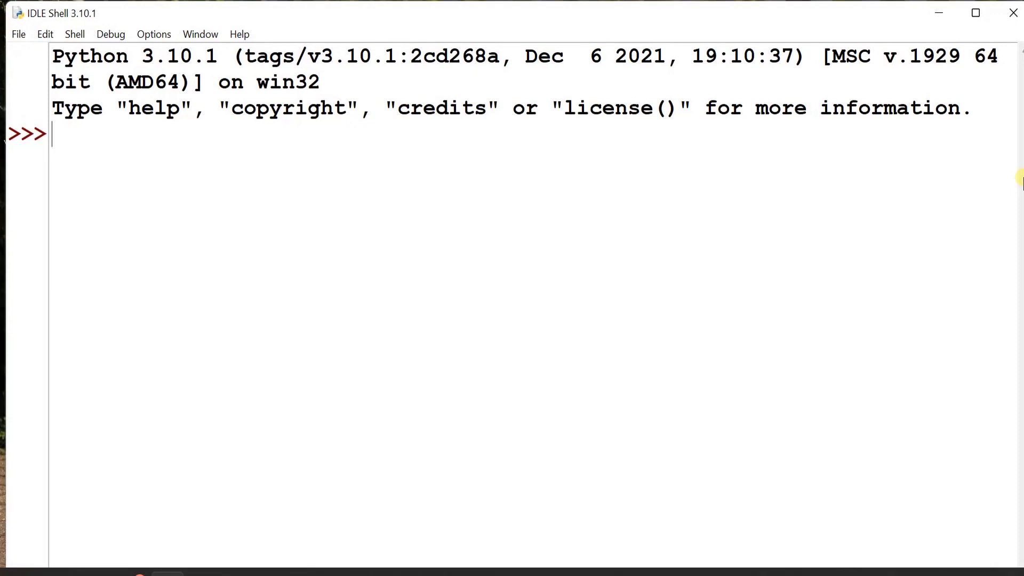
# Assign Lang = ['py', 'Java', 'C', 'C++', 'Basic', 'VB', 'Pearl'] and run it.
pyautogui.write('La')
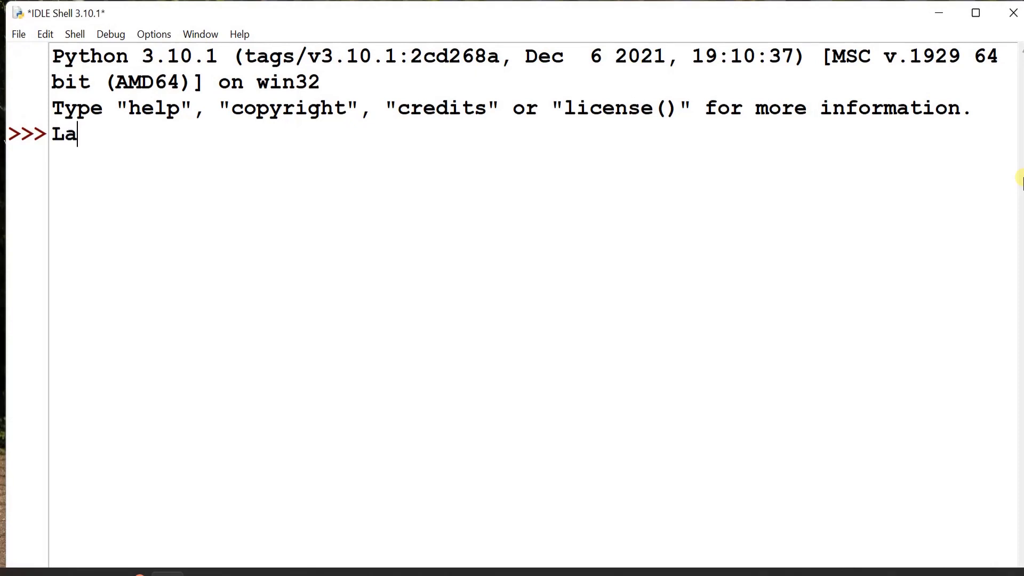
pyautogui.write('ng =')
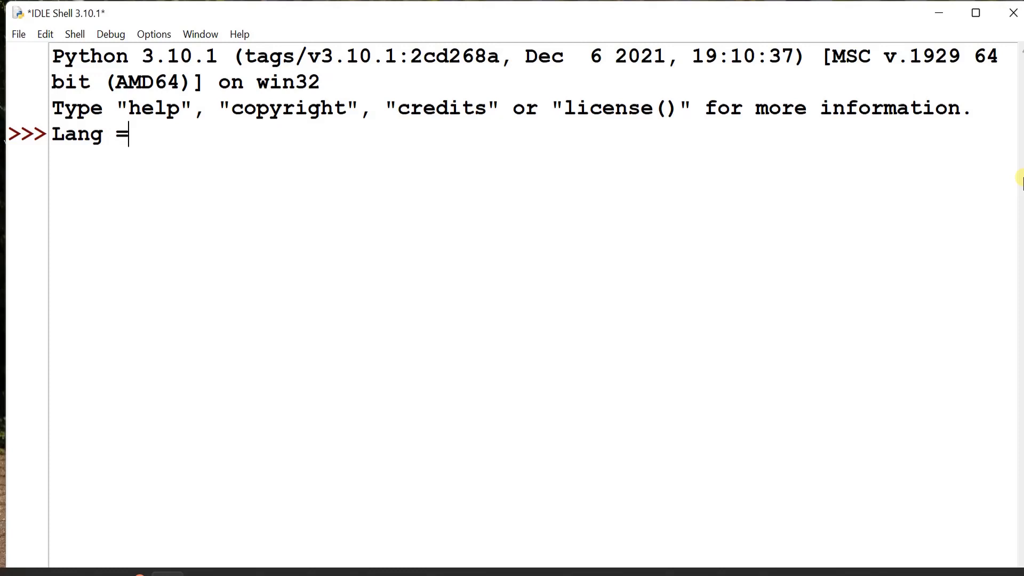
pyautogui.write('[]')
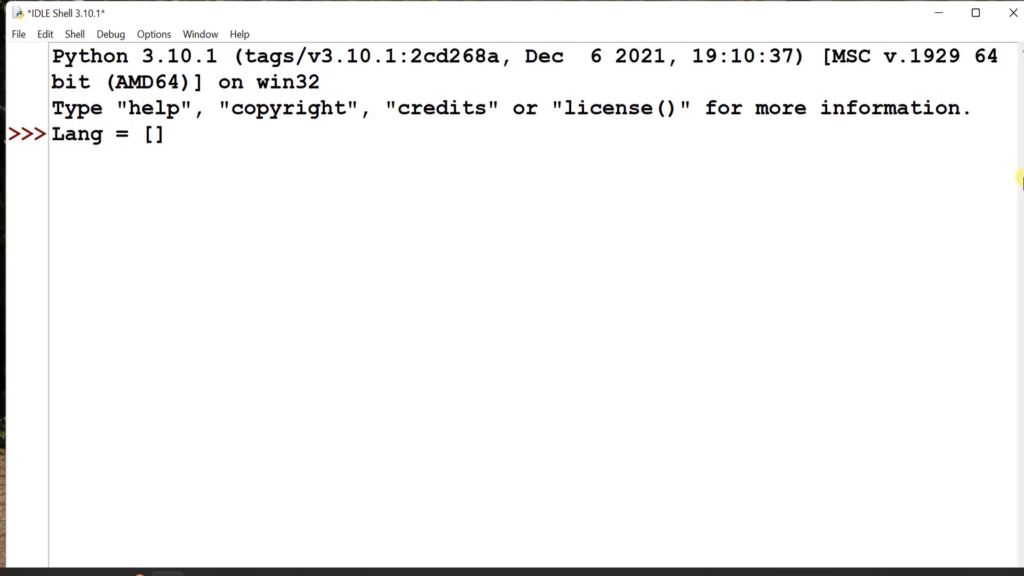
pyautogui.write("''")
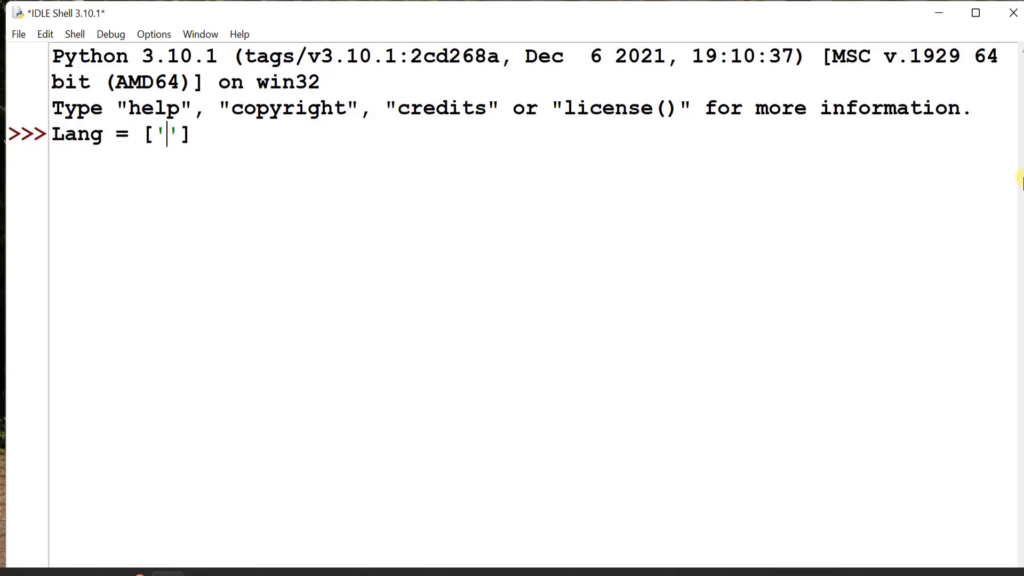
pyautogui.write("py',")
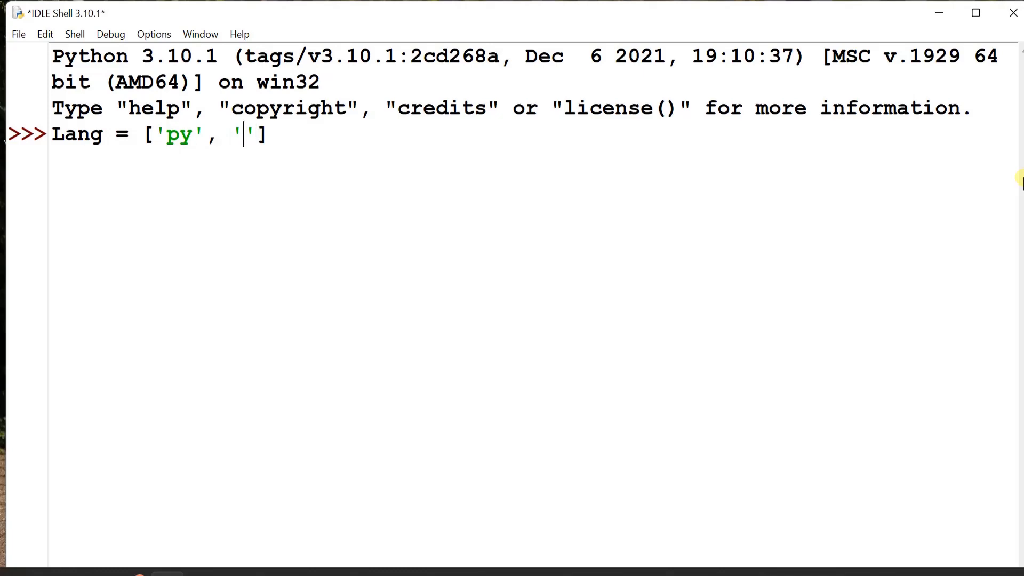
pyautogui.write('Java')
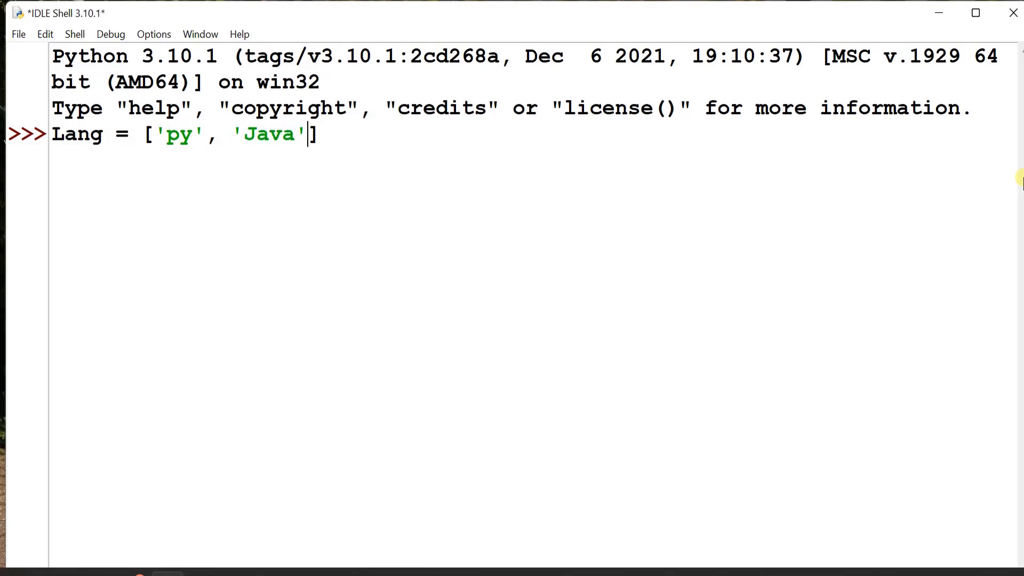
pyautogui.write(", ''")
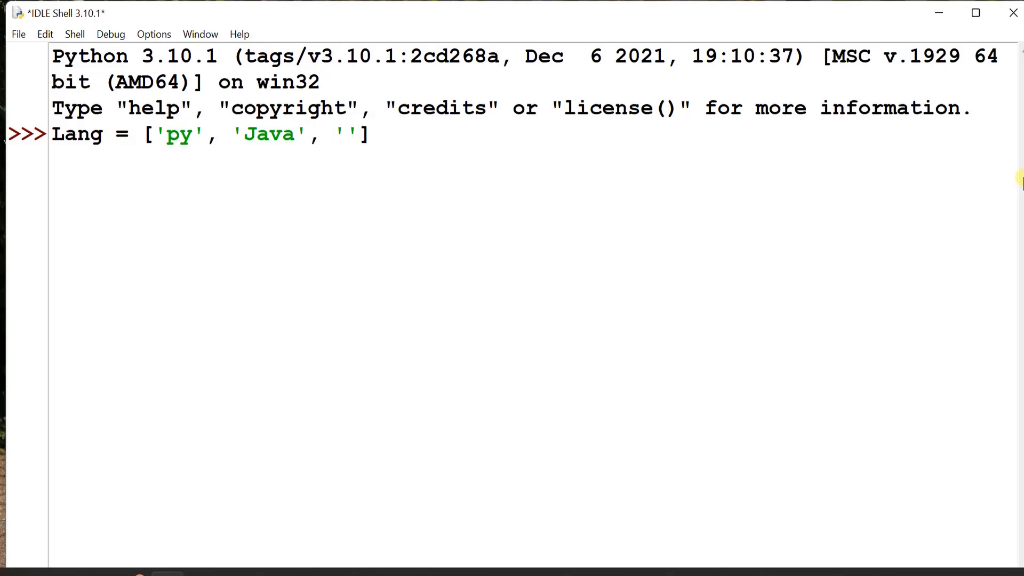
pyautogui.write('C')
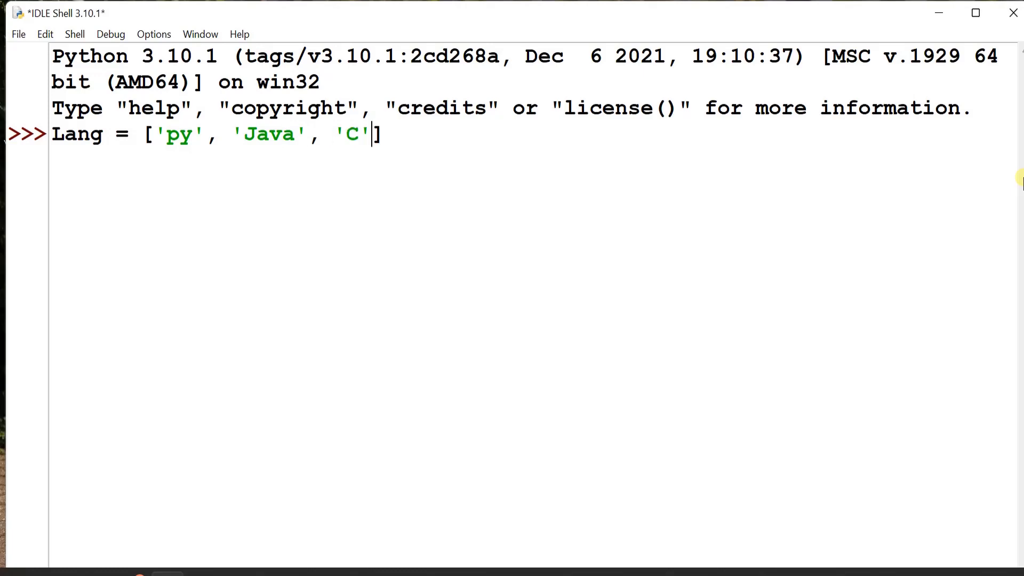
pyautogui.write(',')
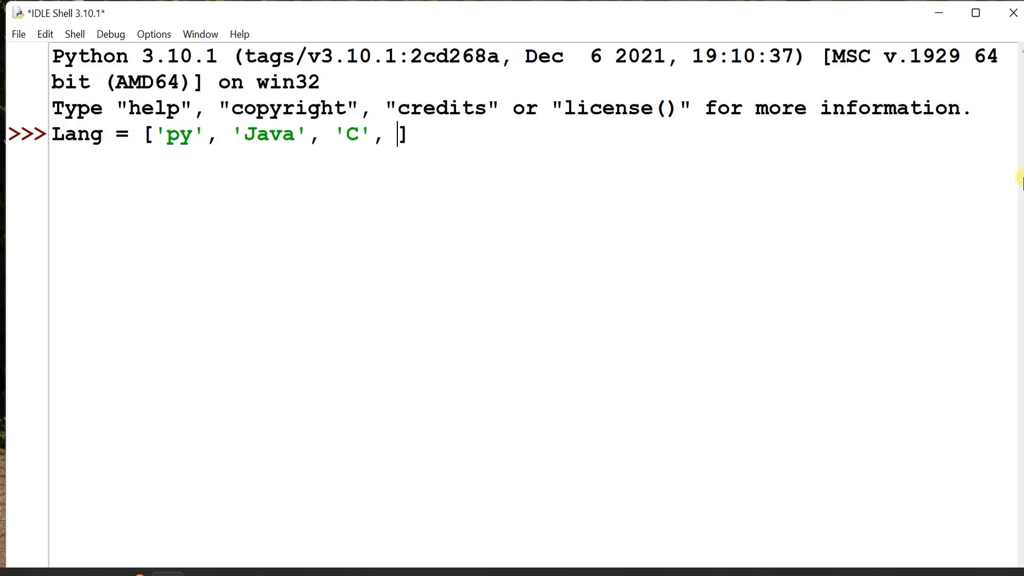
pyautogui.write("'C'")
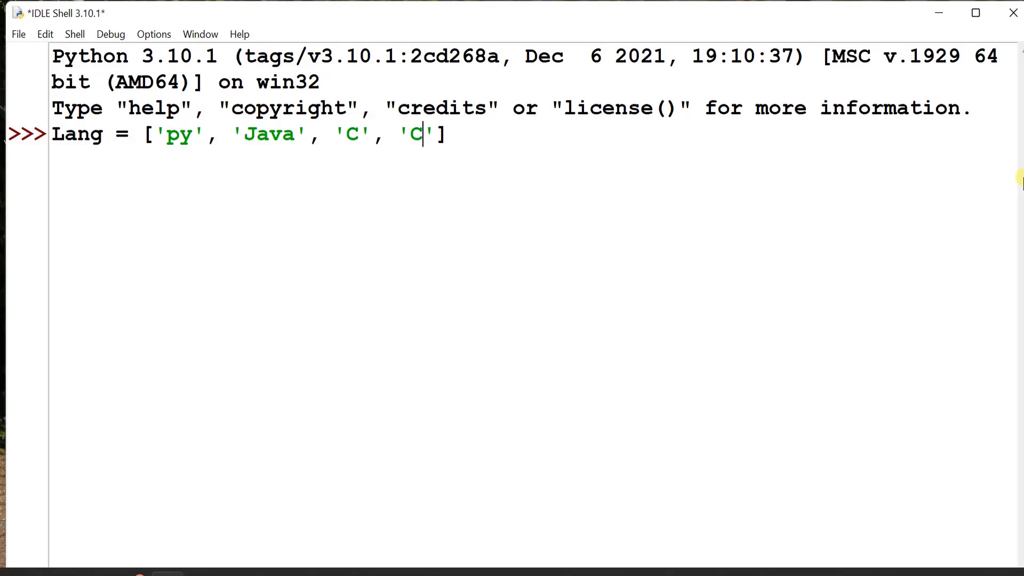
pyautogui.write('++')
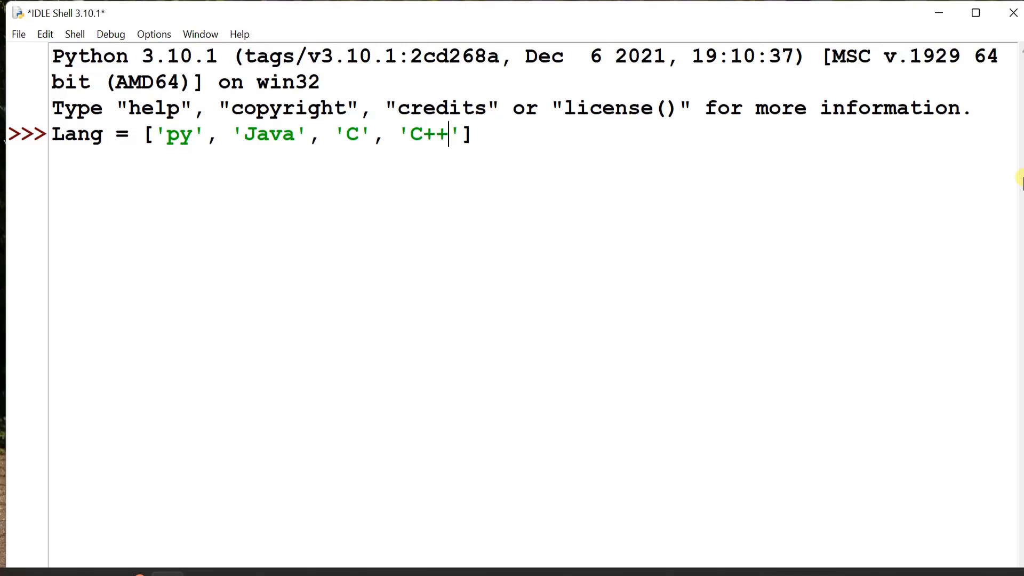
pyautogui.write(", ''")
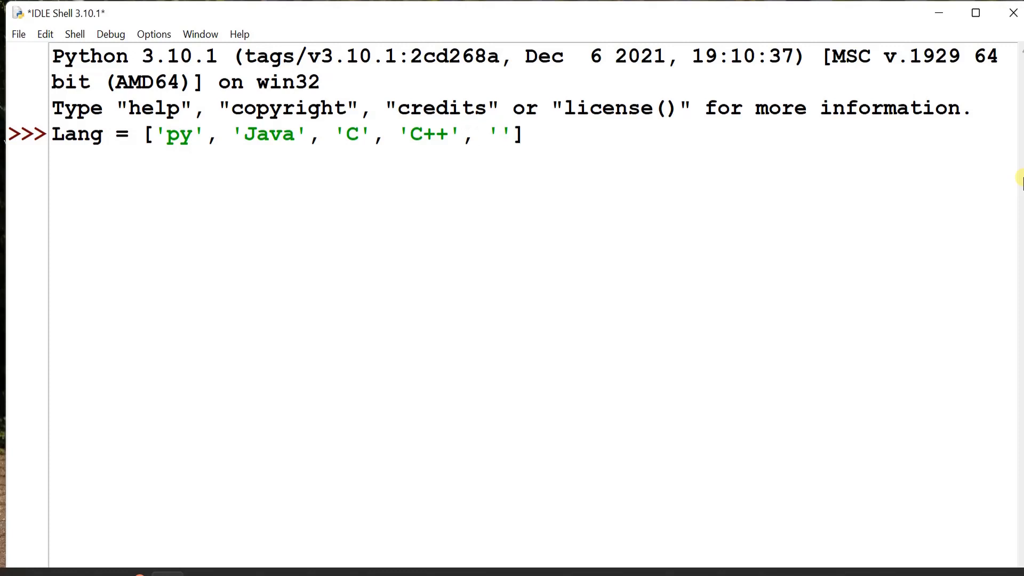
pyautogui.write('B')
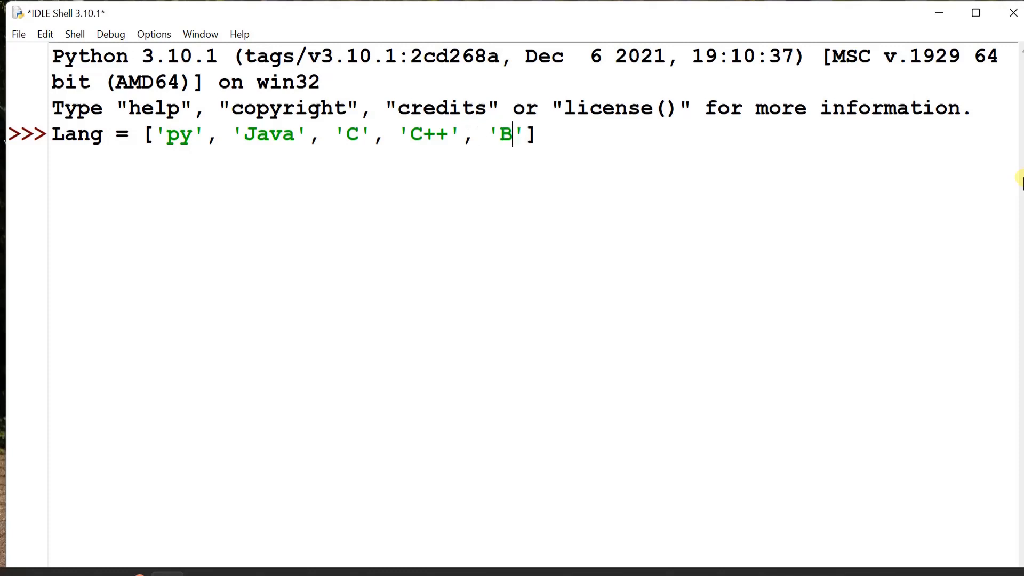
pyautogui.write('asic')
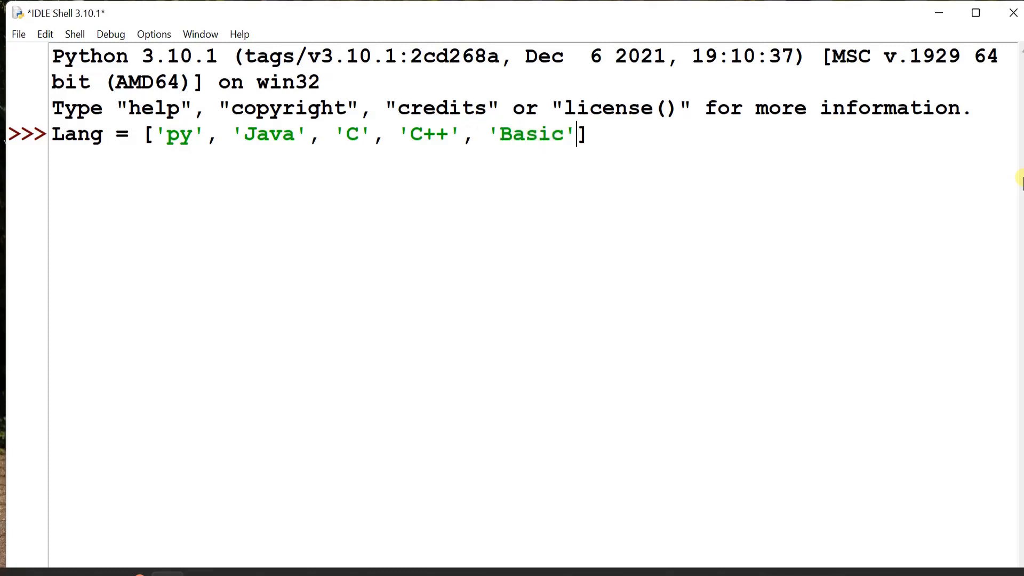
pyautogui.write(", ''")
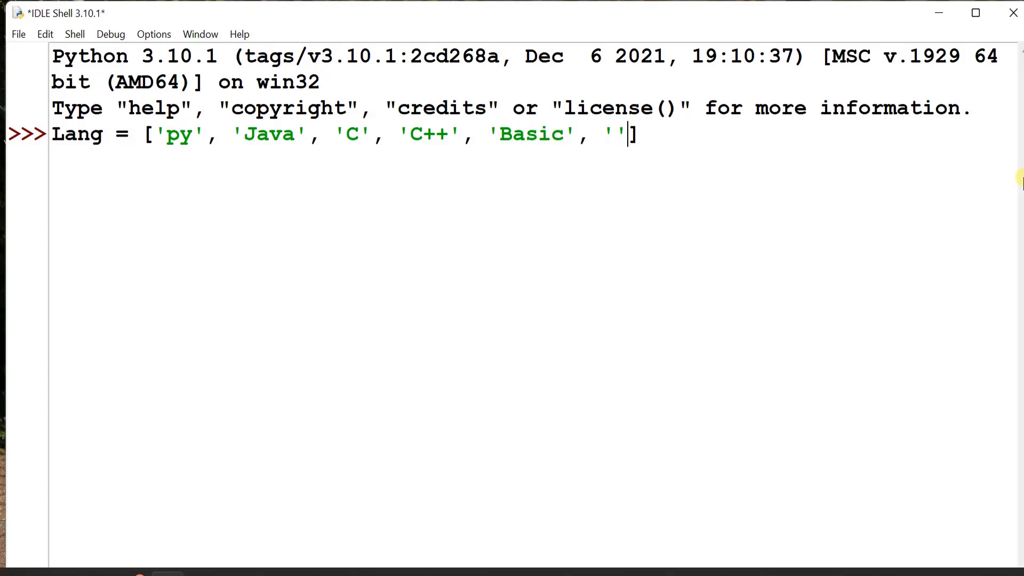
pyautogui.write('VB')
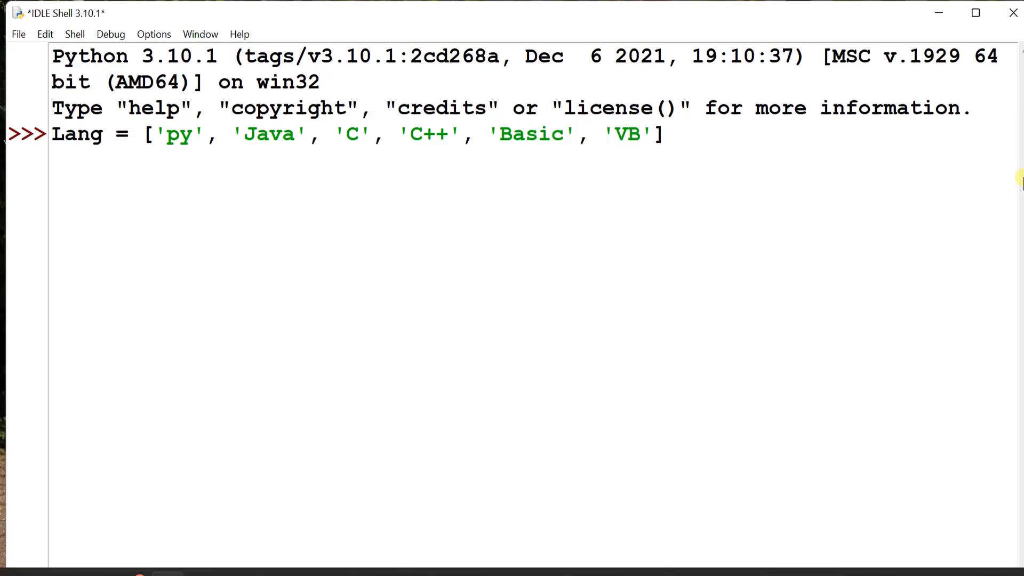
pyautogui.write(", '")
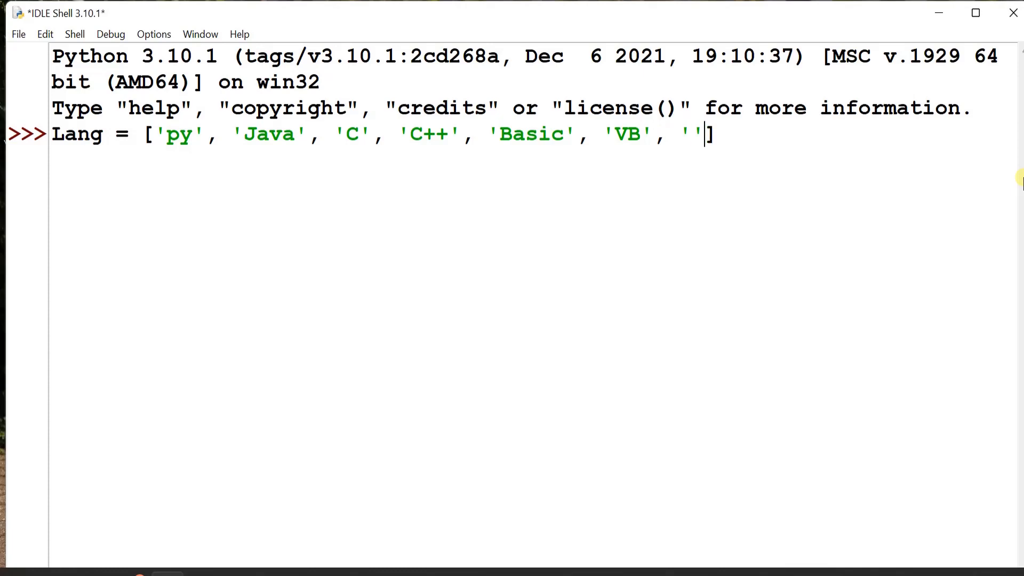
pyautogui.write('Pearl')
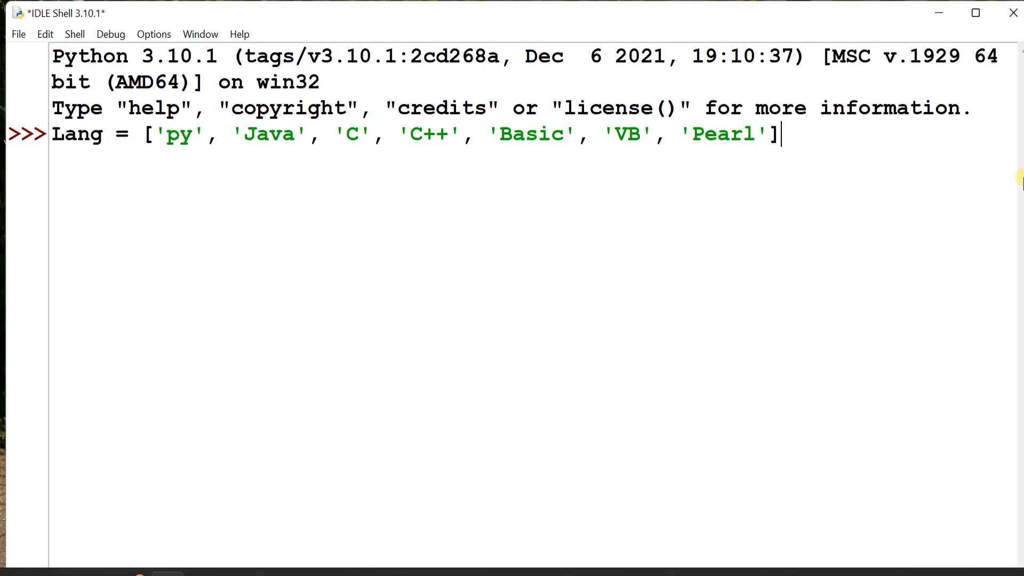
pyautogui.press('Return')
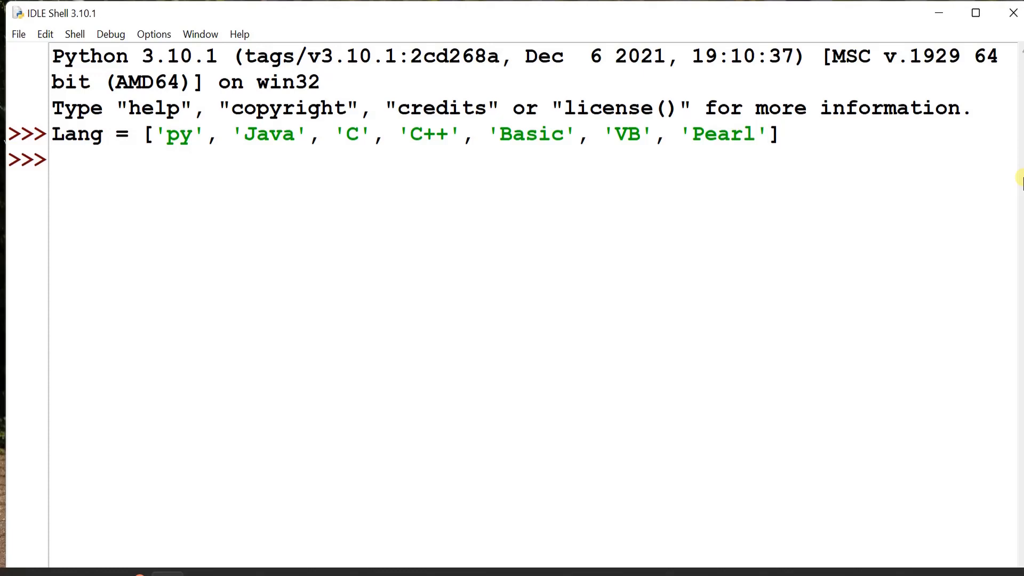
# Run Lang[2:5], pointing out C where the slice starts, to get C, C++ and Basic.
pyautogui.write('L')
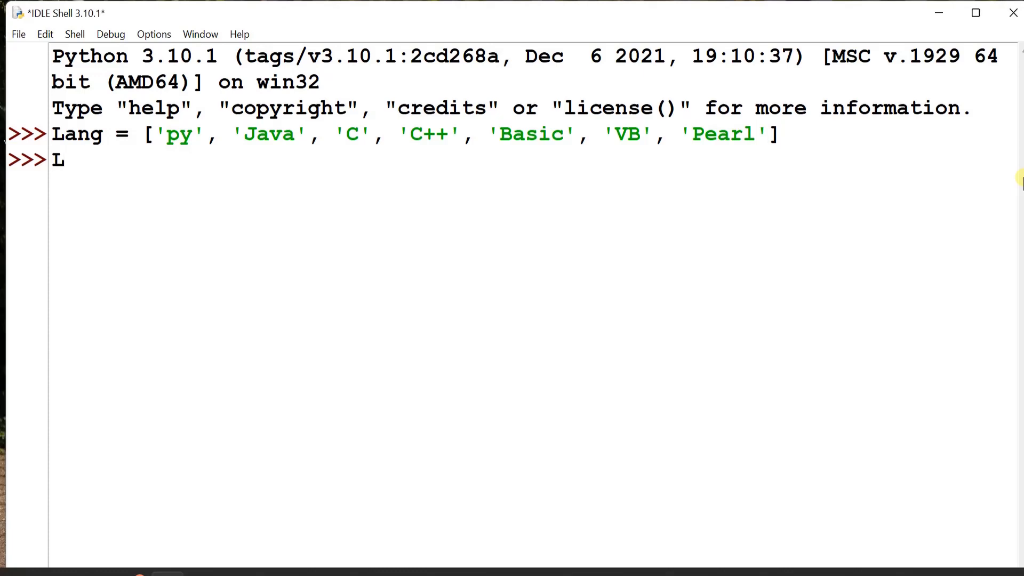
pyautogui.write('ang')
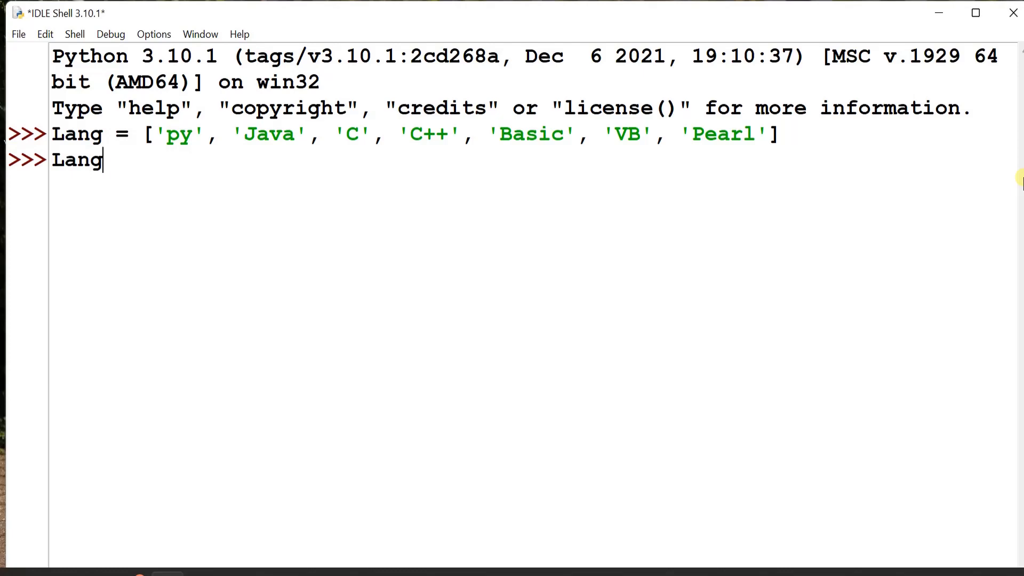
pyautogui.write('[2')
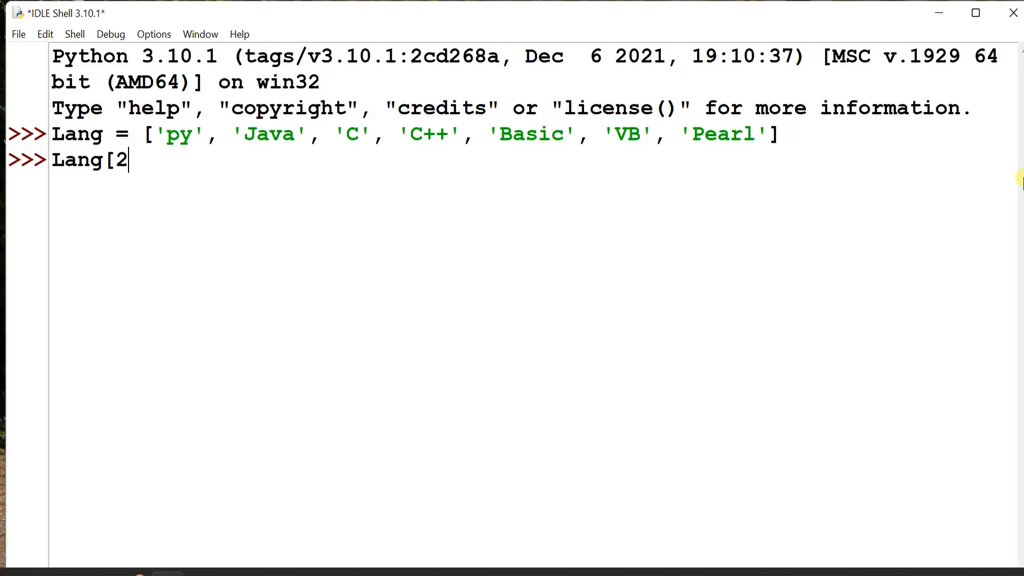
pyautogui.write(':5]')
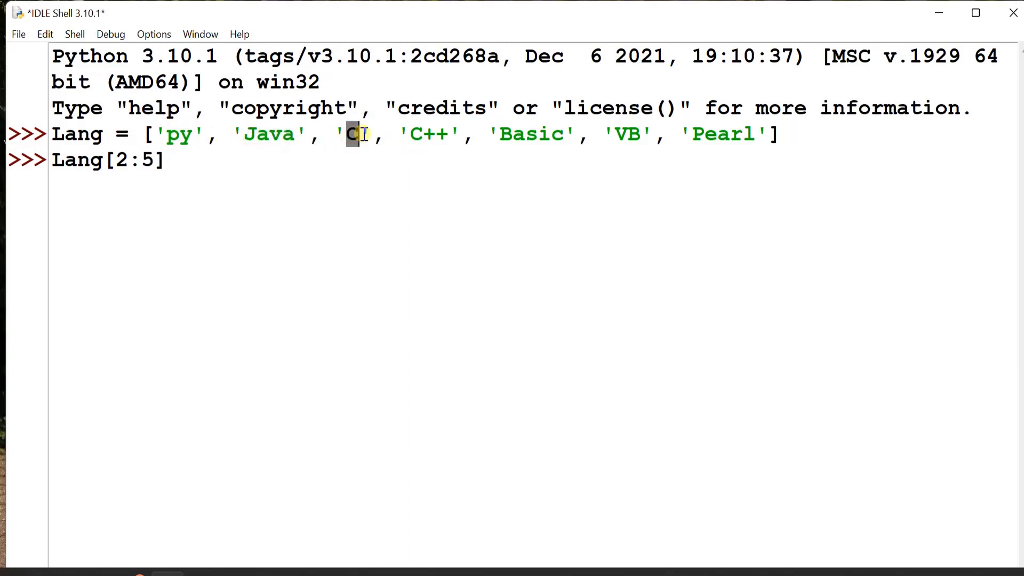
pyautogui.doubleClick(428, 133)
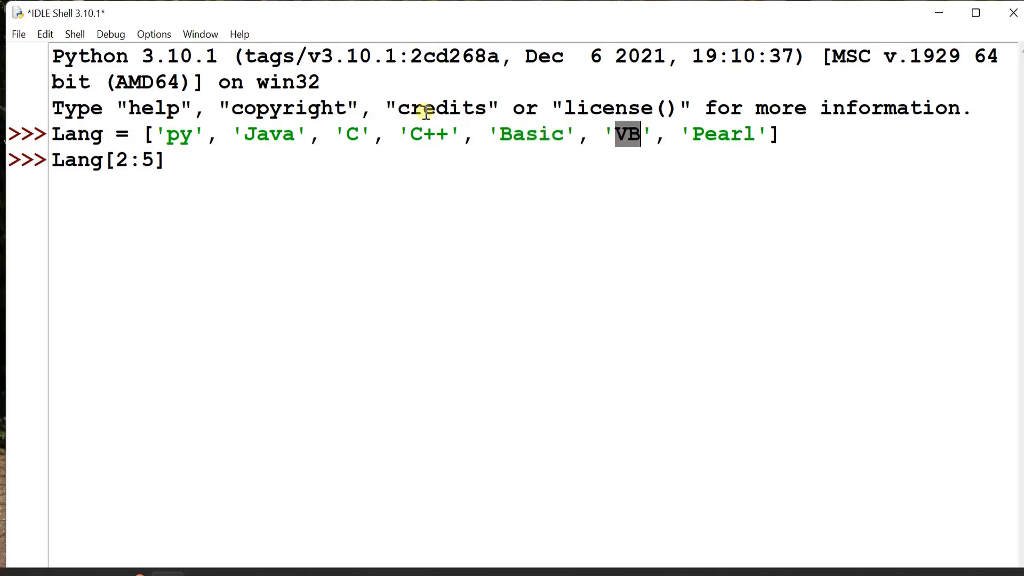
pyautogui.moveTo(542, 134)
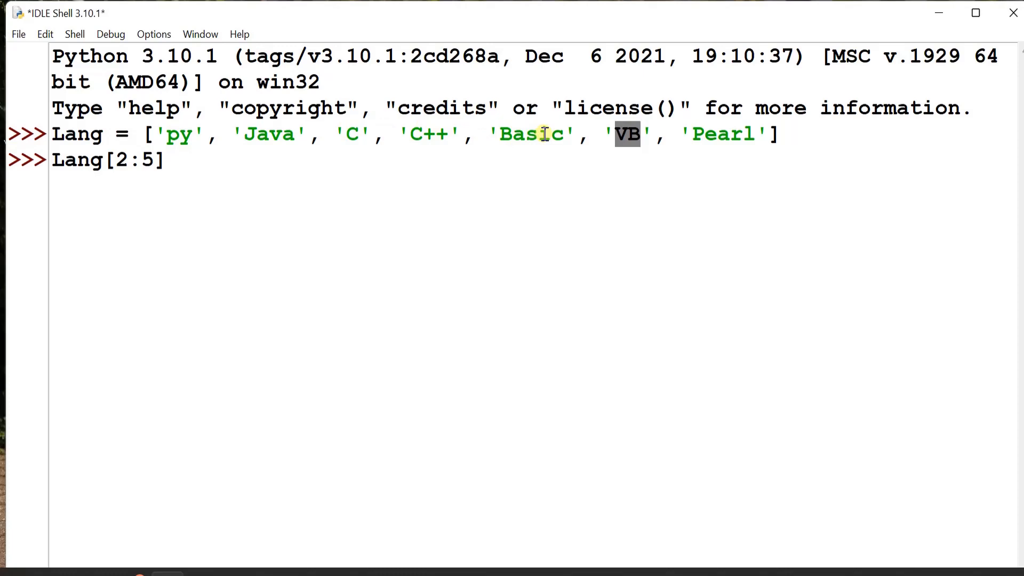
pyautogui.moveTo(190, 159)
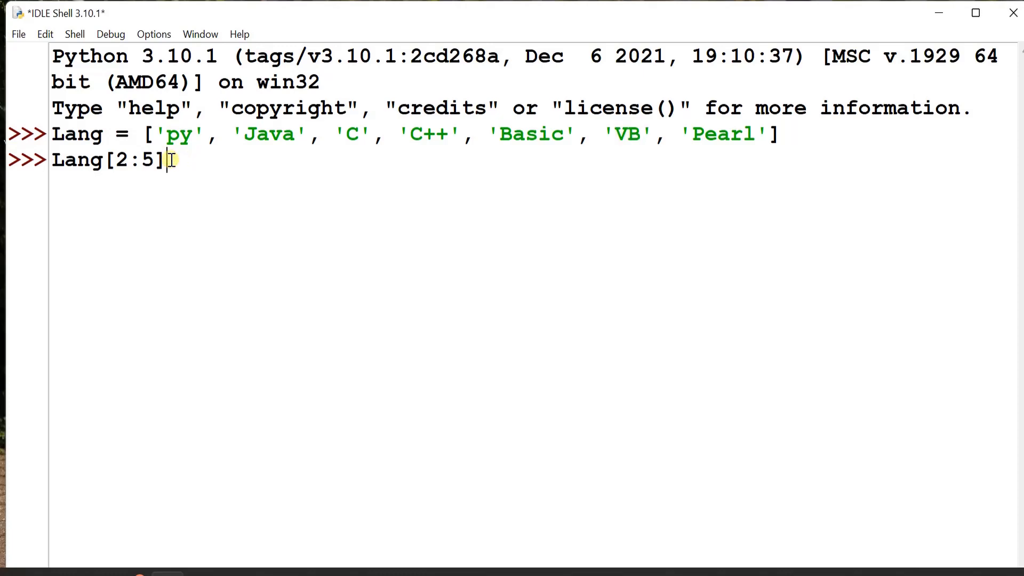
pyautogui.press('Return')
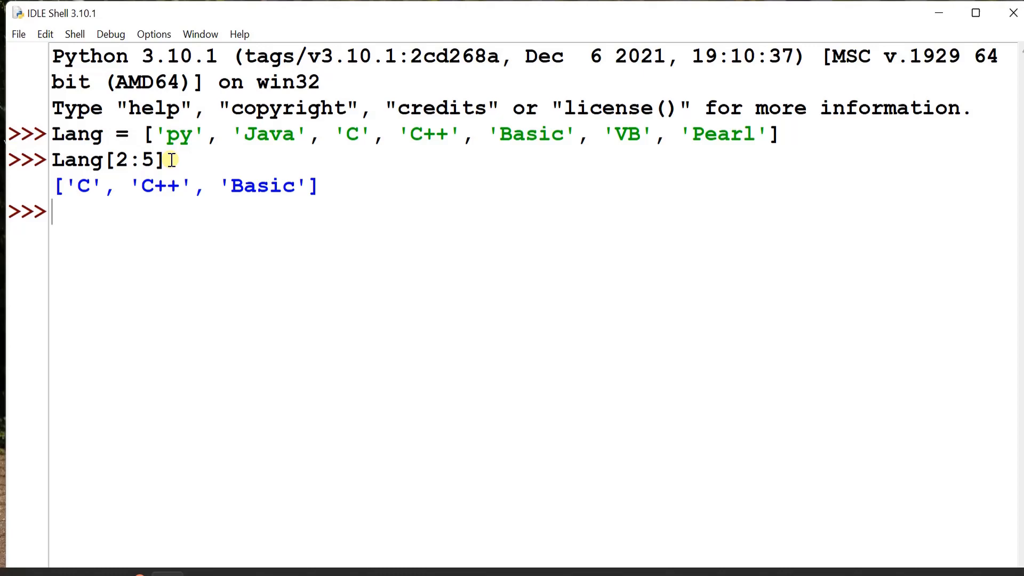
# Run the reverse slice Lang[-2:-6:-1], printing ['VB', 'Basic', 'C++', 'C'].
pyautogui.write('Lang')
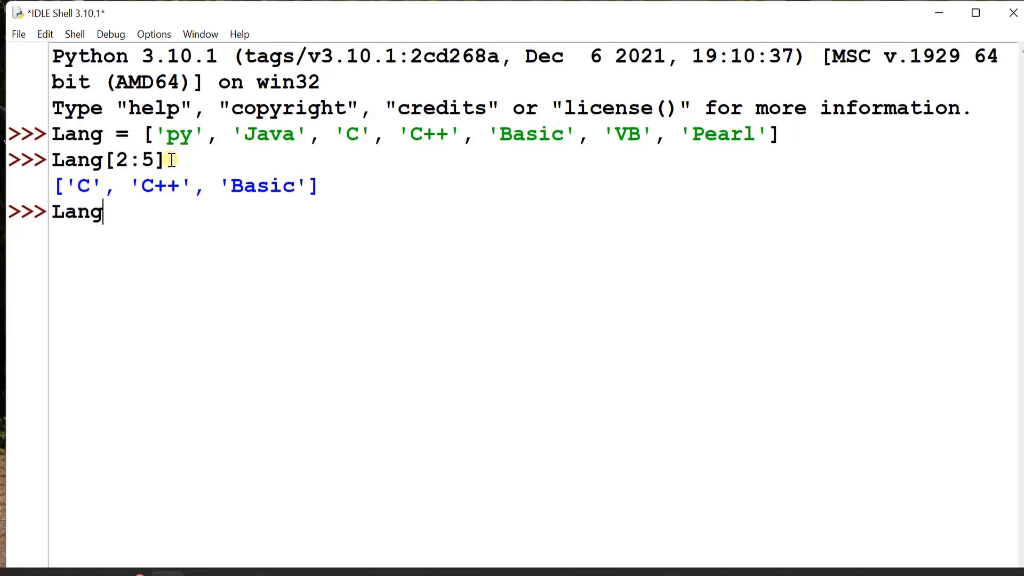
pyautogui.write('[-2')
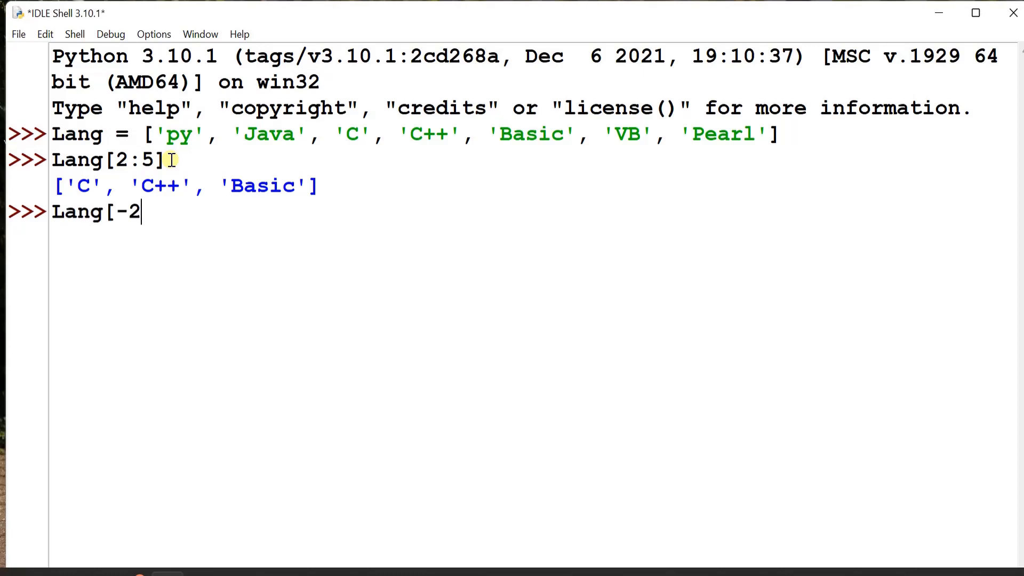
pyautogui.write(':-')
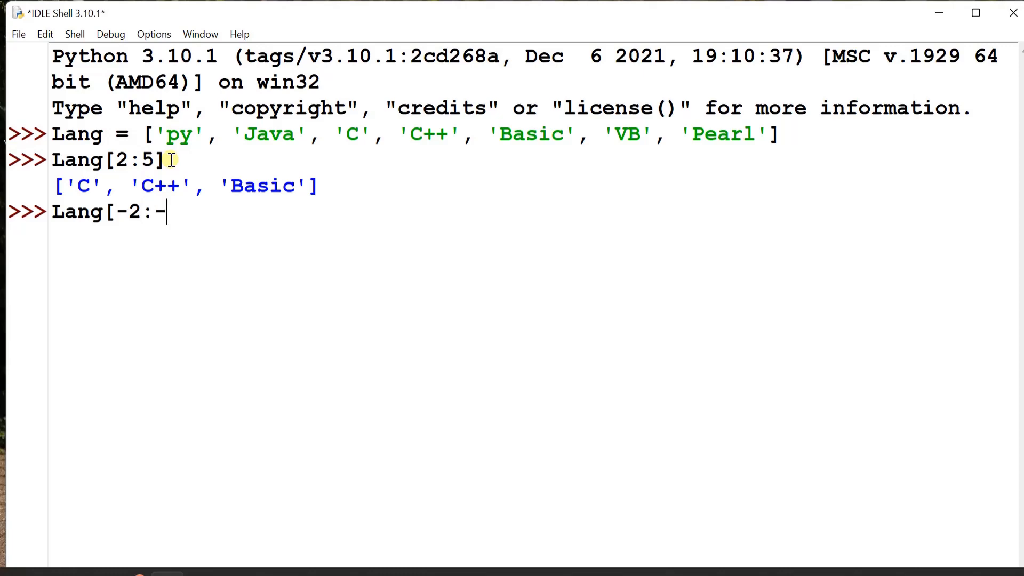
pyautogui.write('6')
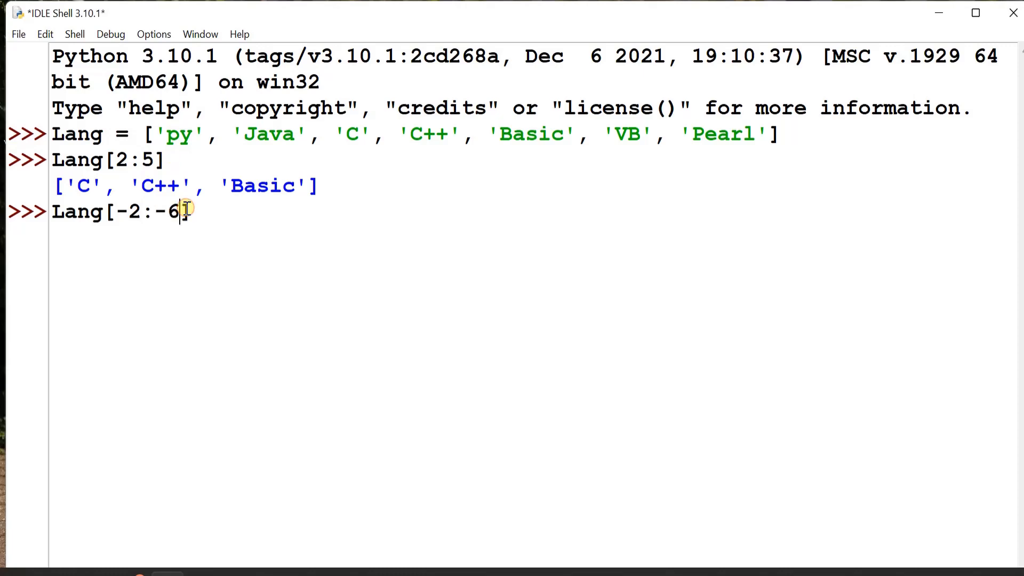
pyautogui.write(':-1]')
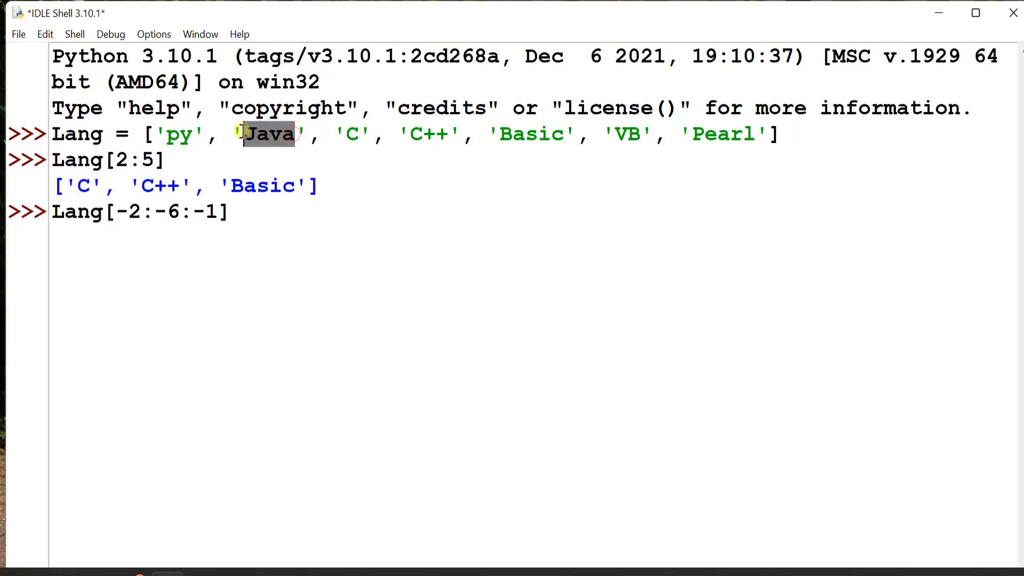
pyautogui.moveTo(302, 209)
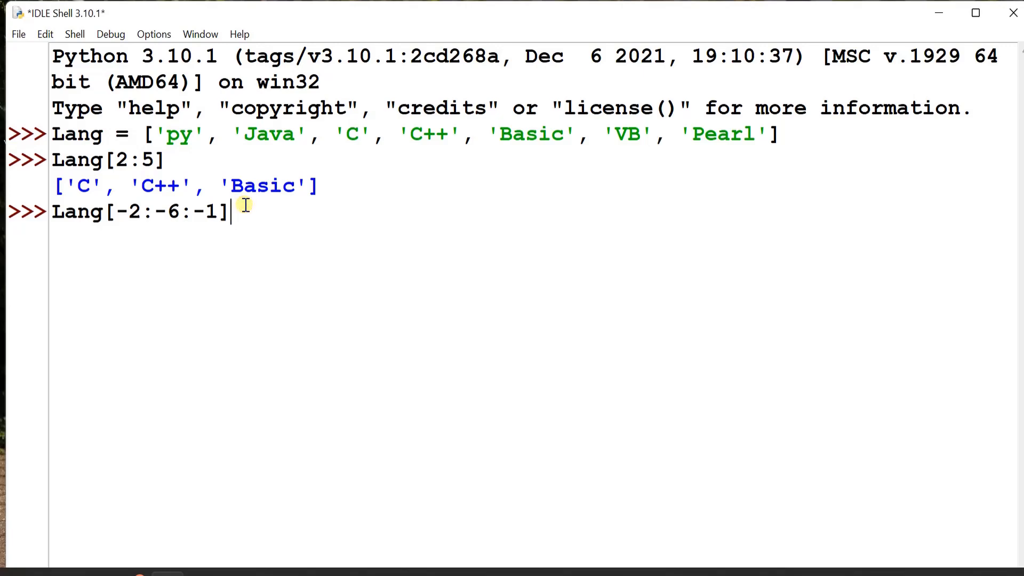
pyautogui.press('Return')
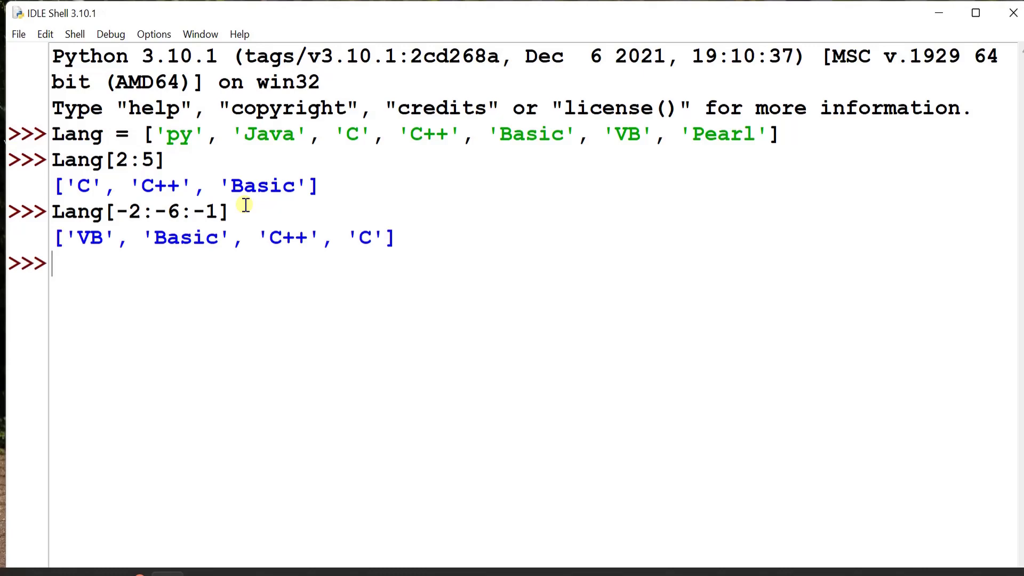
pyautogui.moveTo(291, 267)
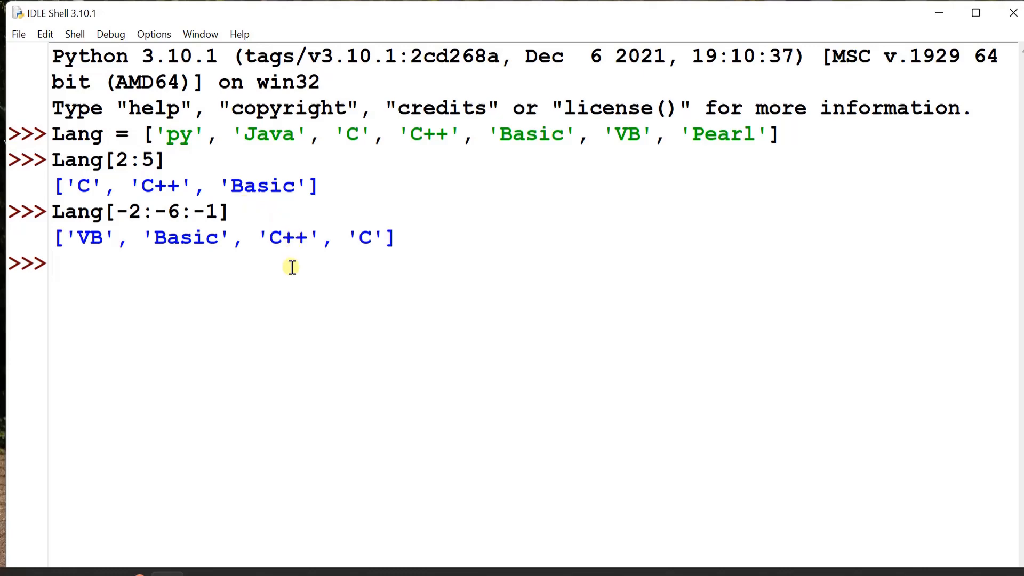
# Run Lang[:3] at the prompt, returning ['py', 'Java', 'C'].
pyautogui.write('Lang')
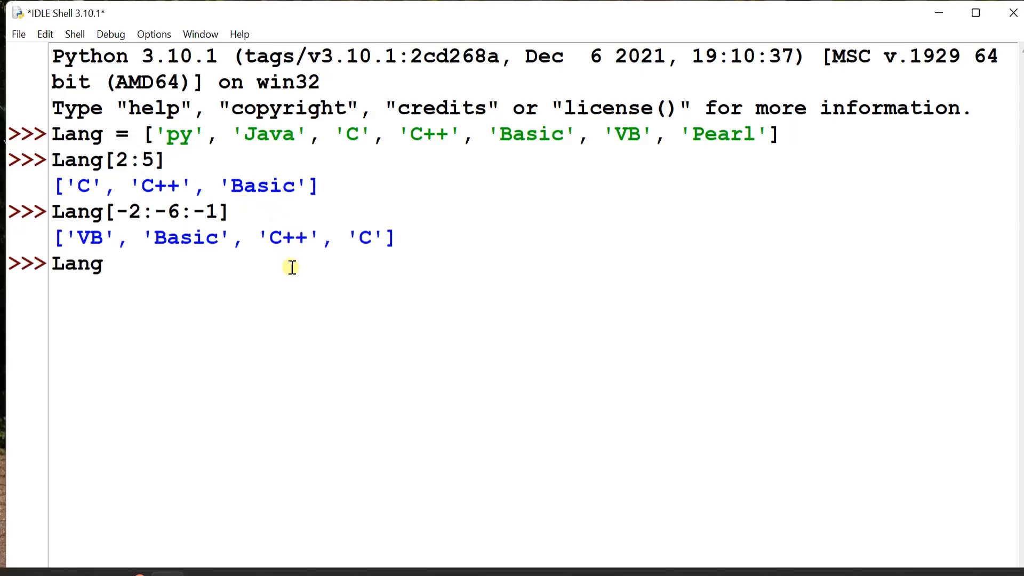
pyautogui.write('[')
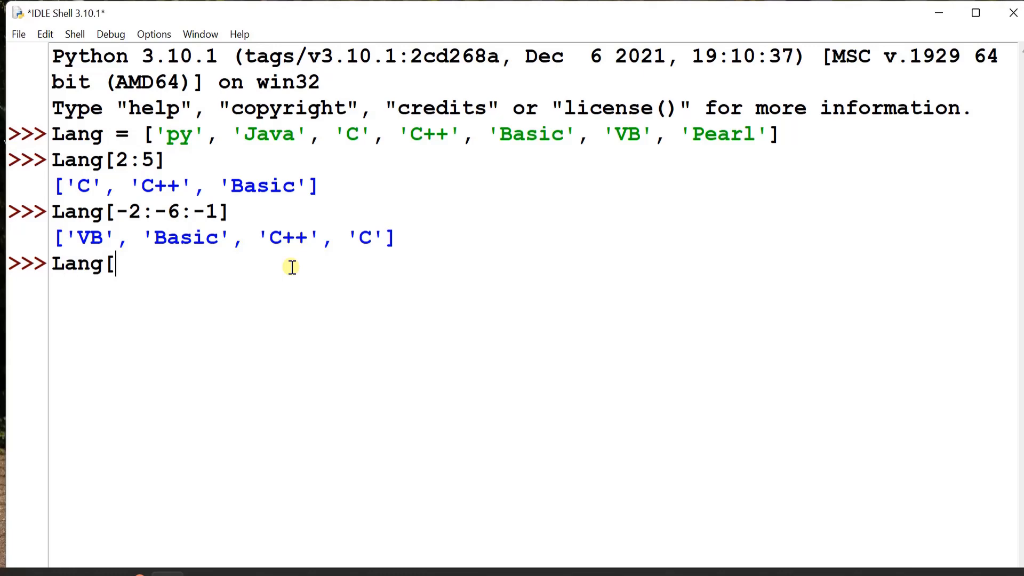
pyautogui.write(':')
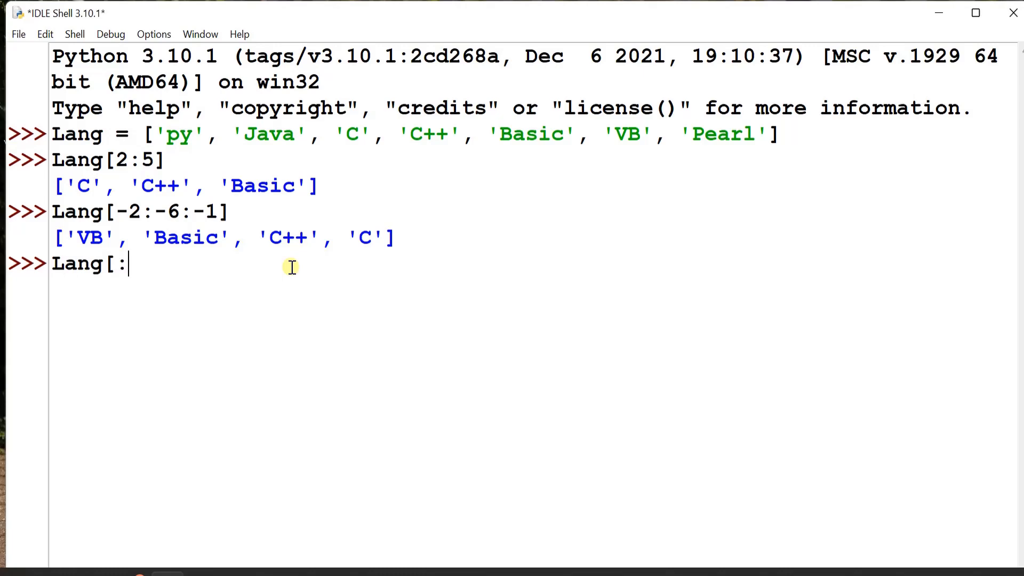
pyautogui.write('3')
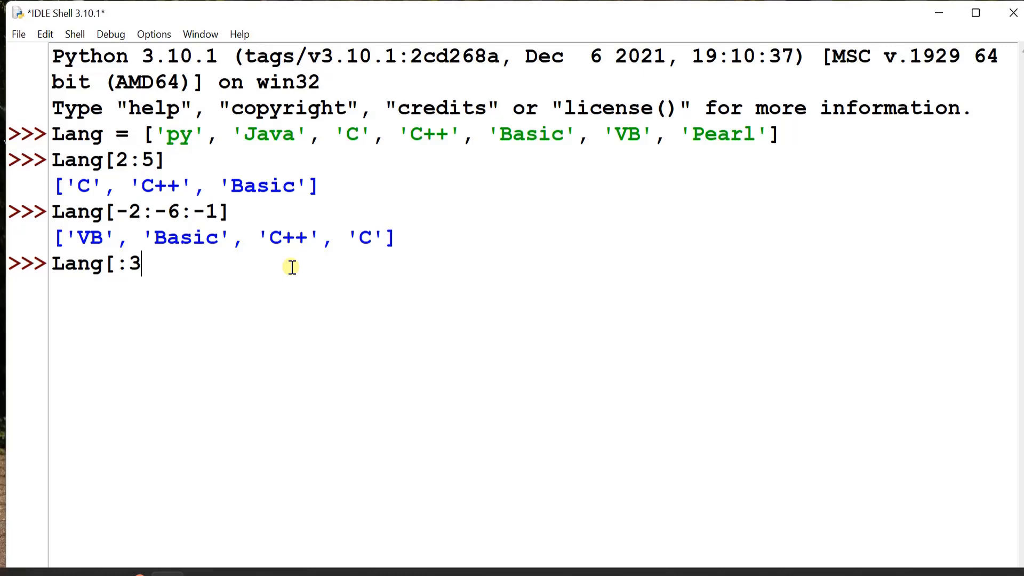
pyautogui.write(']')
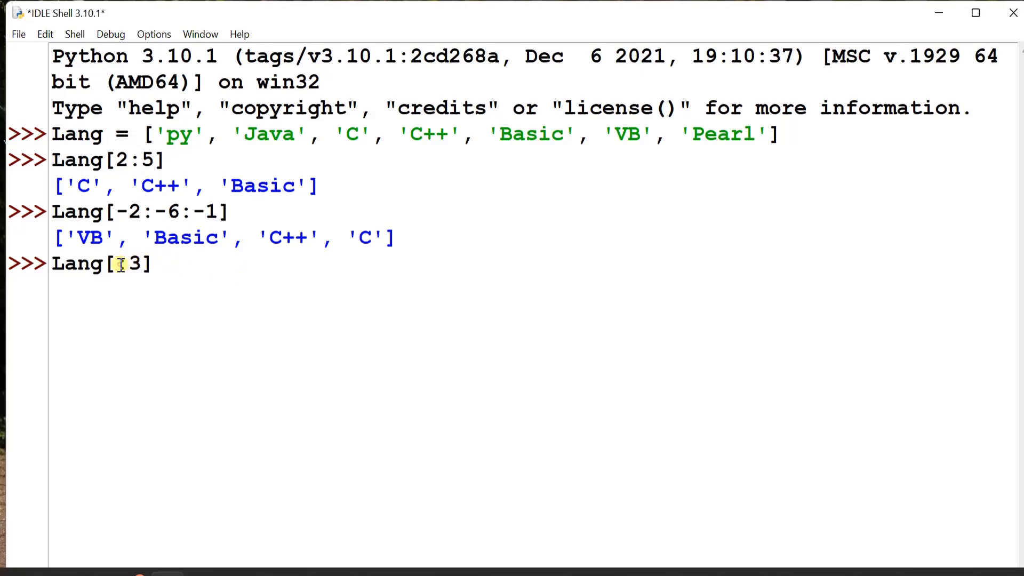
pyautogui.write(':')
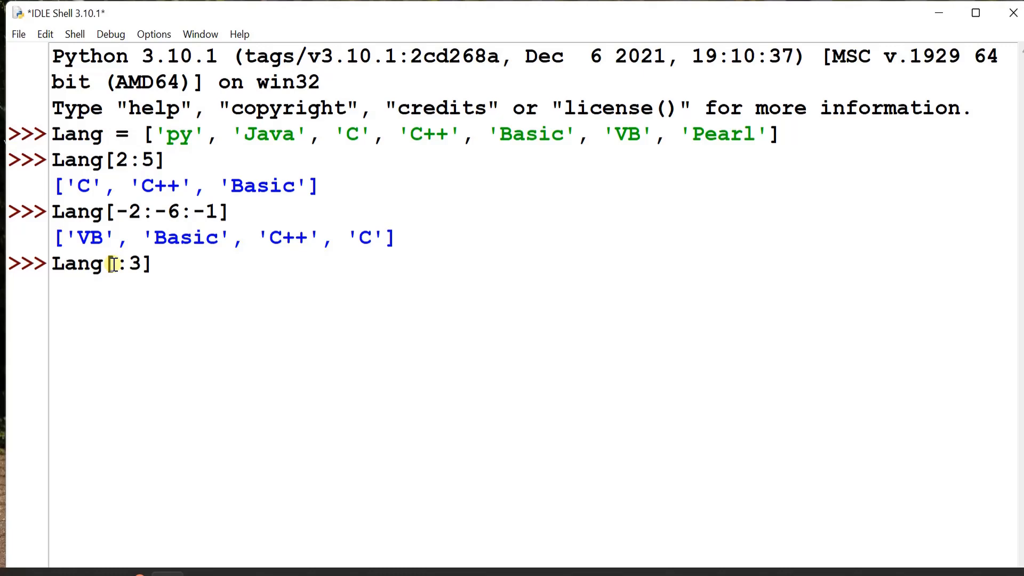
pyautogui.moveTo(181, 259)
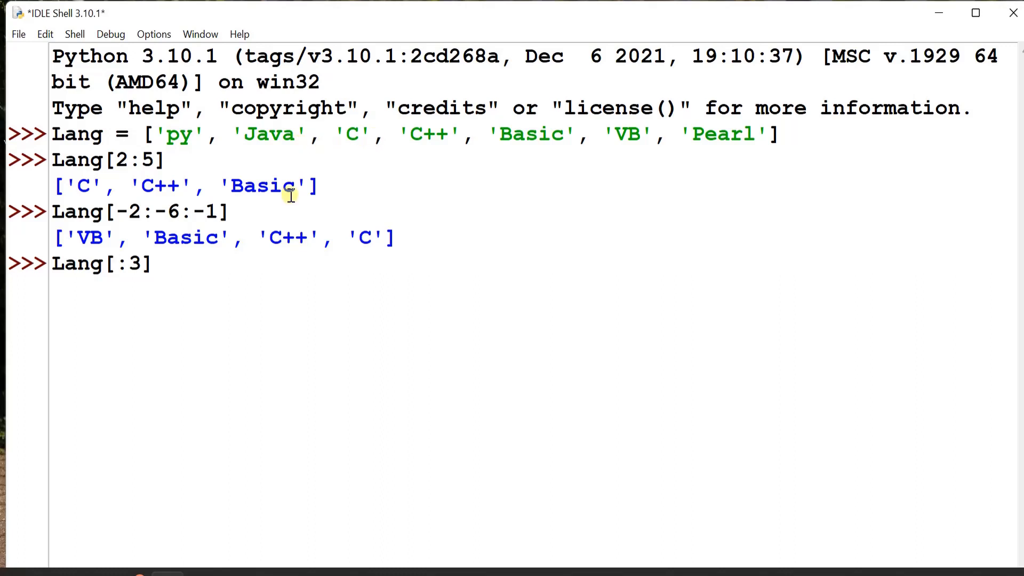
pyautogui.press('Return')
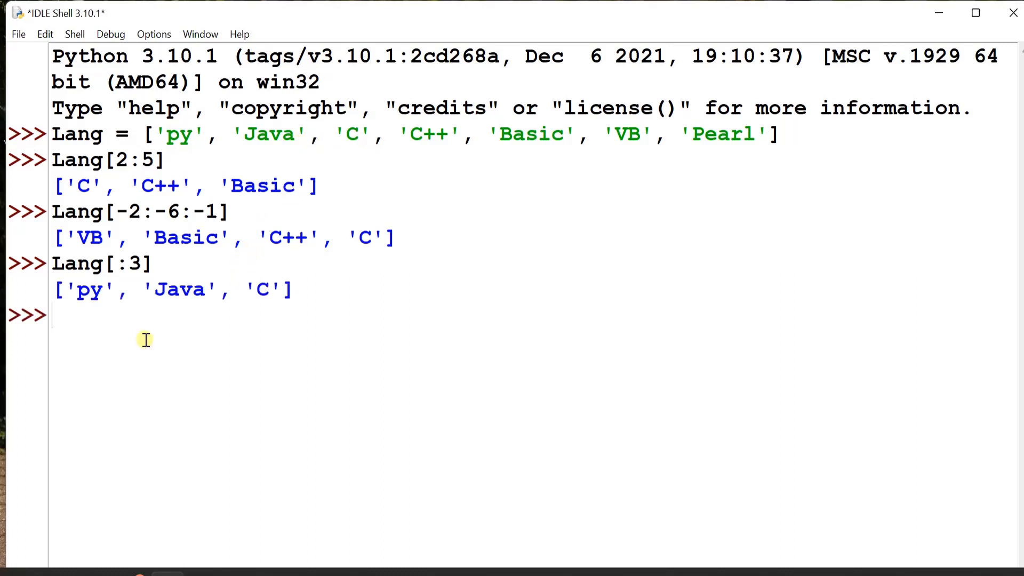
# Enter Lang[3:] at the >>> prompt without evaluating it.
pyautogui.write('Lang[')
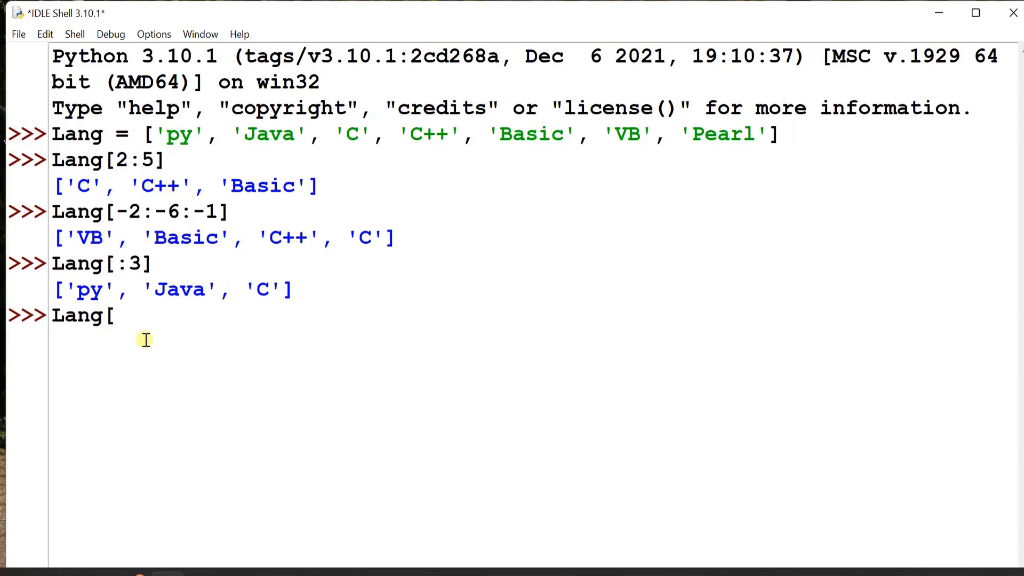
pyautogui.write('3')
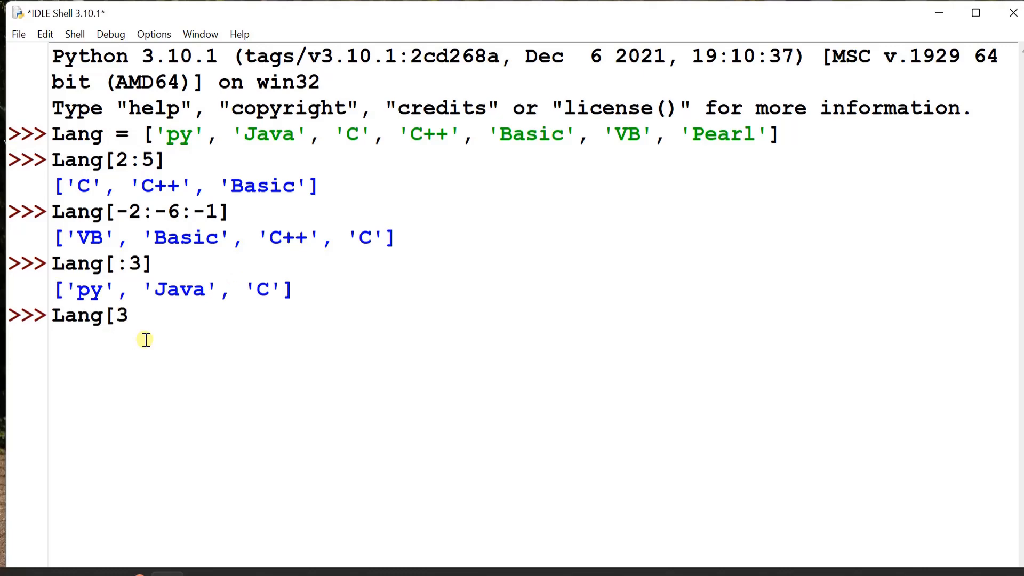
pyautogui.write(':]')
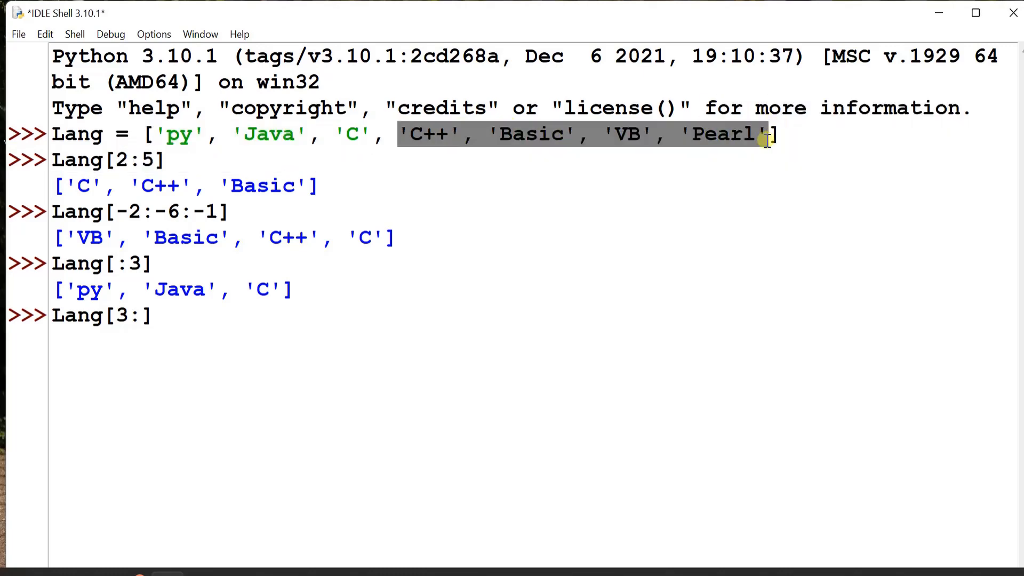
# Run Lang[3:] to get C++, Basic, VB and Pearl, then type Lang[6:2].
pyautogui.press('Return')
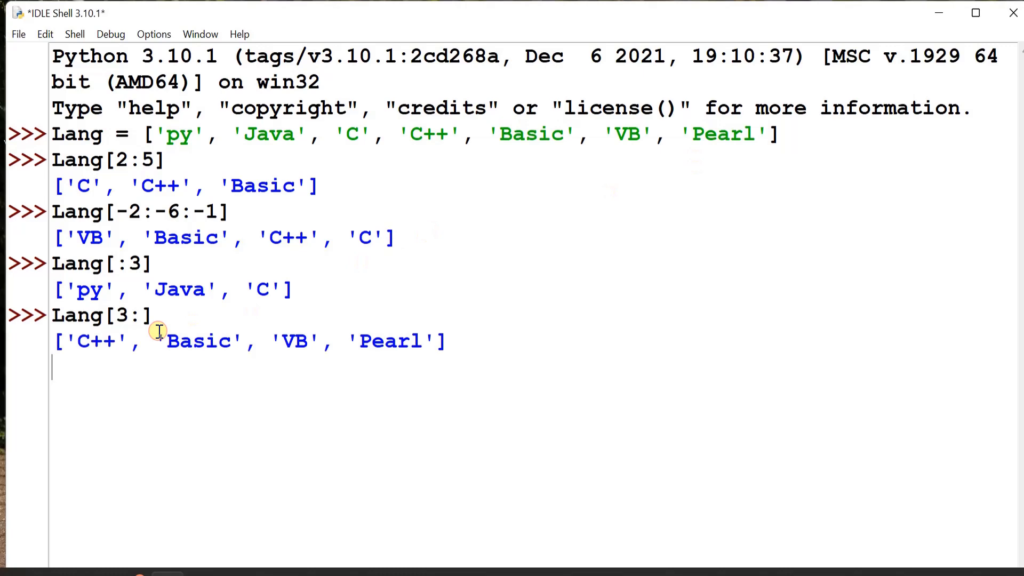
pyautogui.press('Return')
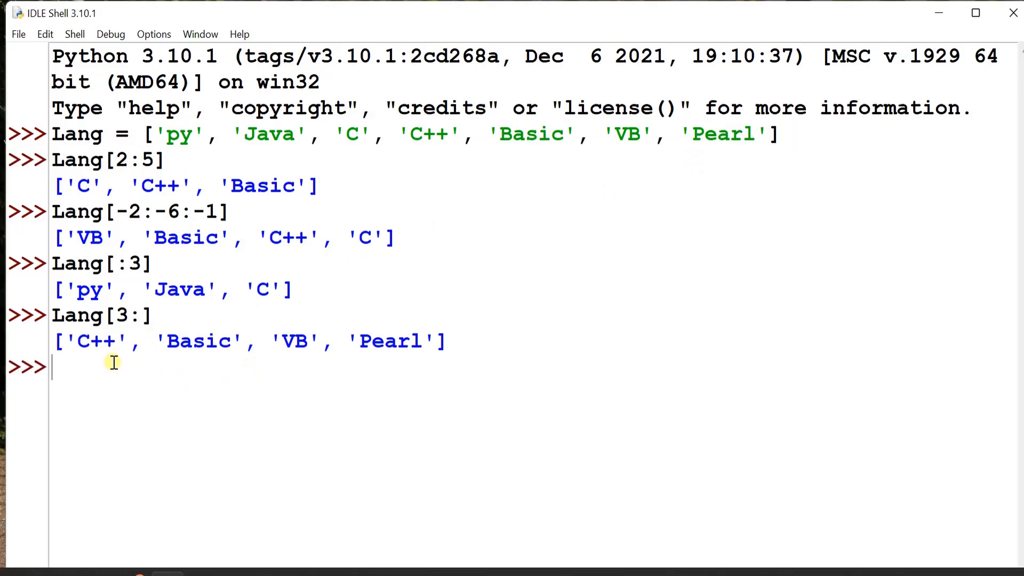
pyautogui.write('Lang')
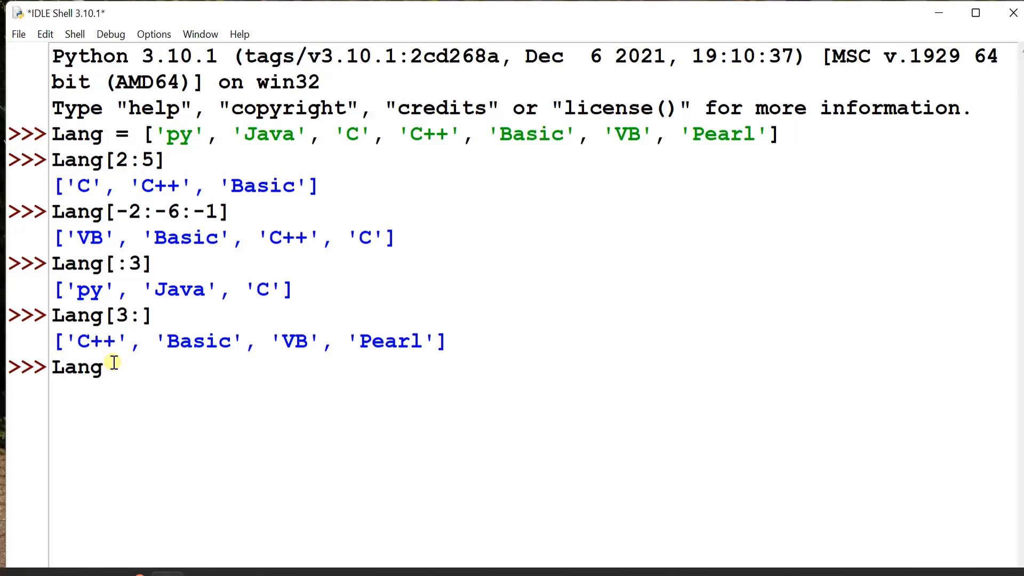
pyautogui.write('[]')
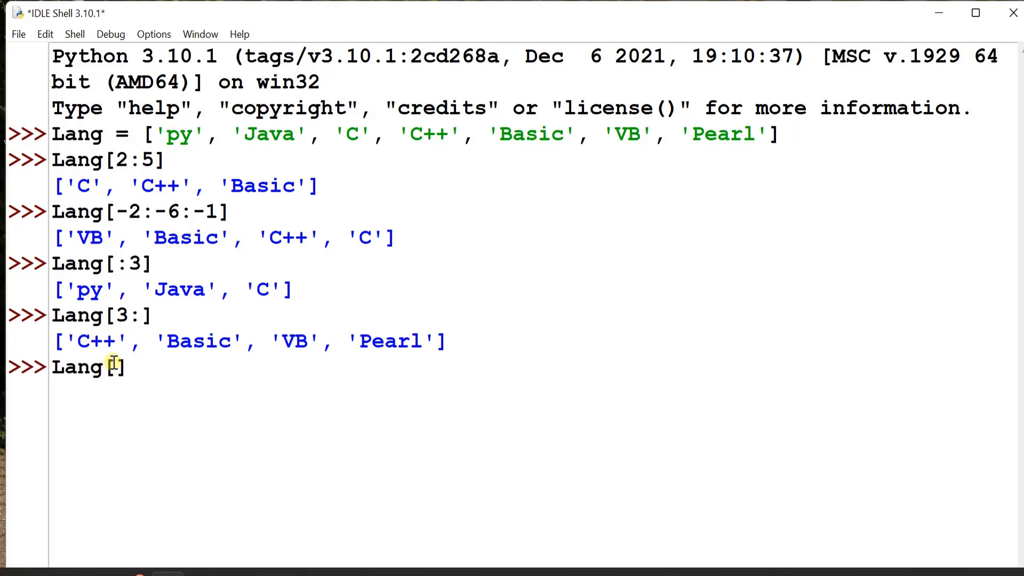
pyautogui.write('6:')
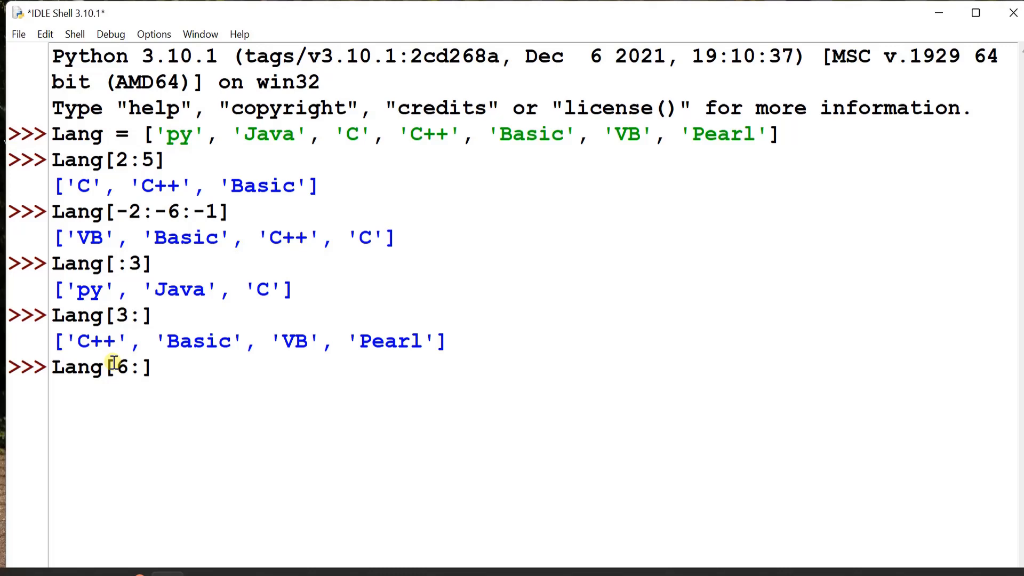
pyautogui.write('2')
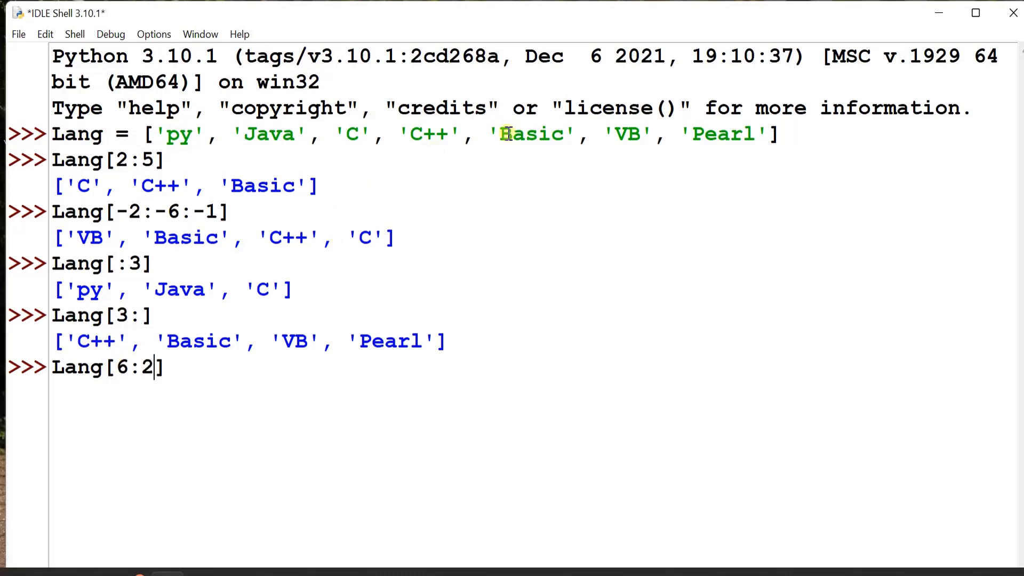
pyautogui.doubleClick(718, 134)
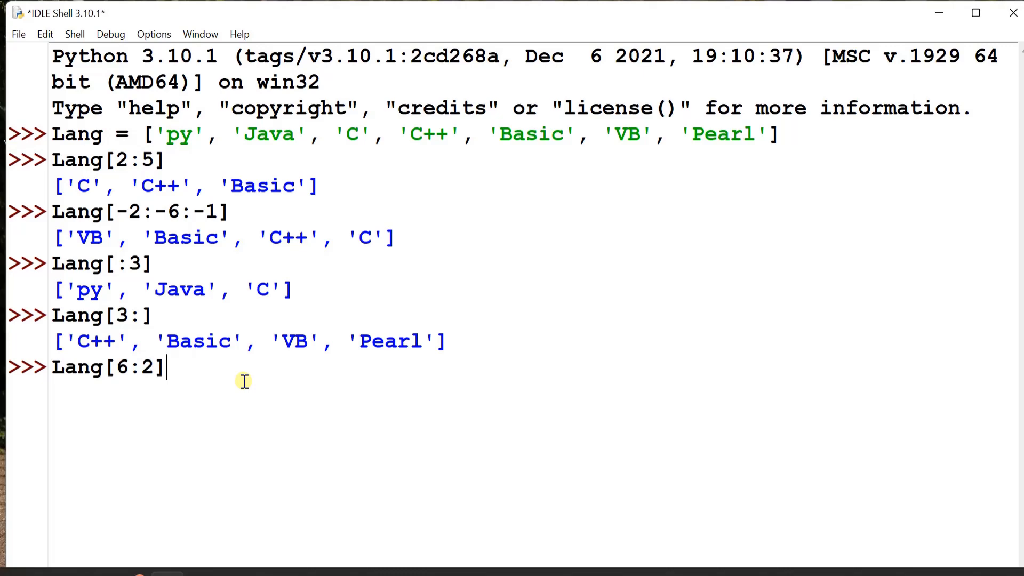
pyautogui.moveTo(244, 381)
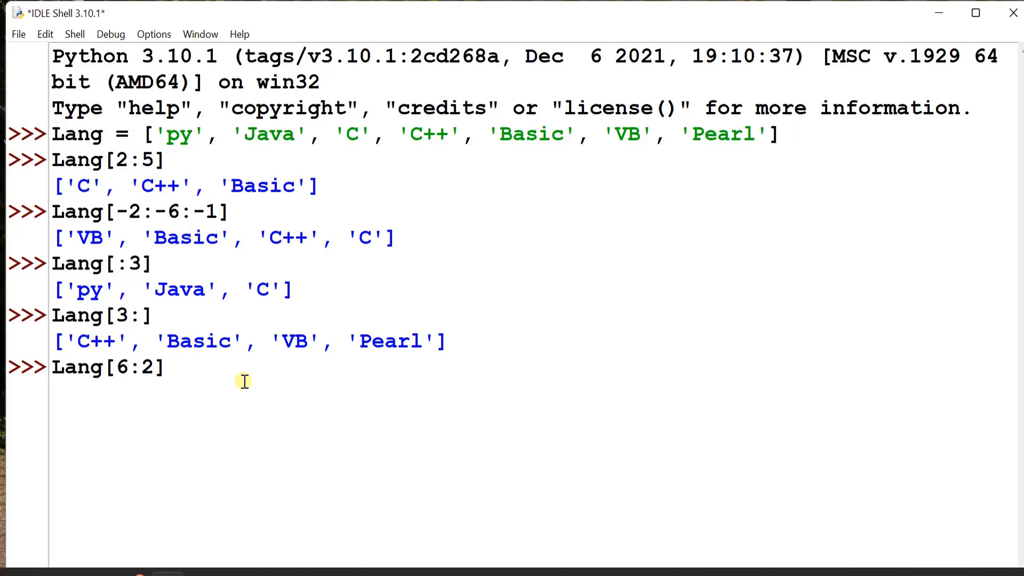
# Run Lang[6:2] and then Lang[-4:-1:-1], both returning an empty list.
pyautogui.press('Return')
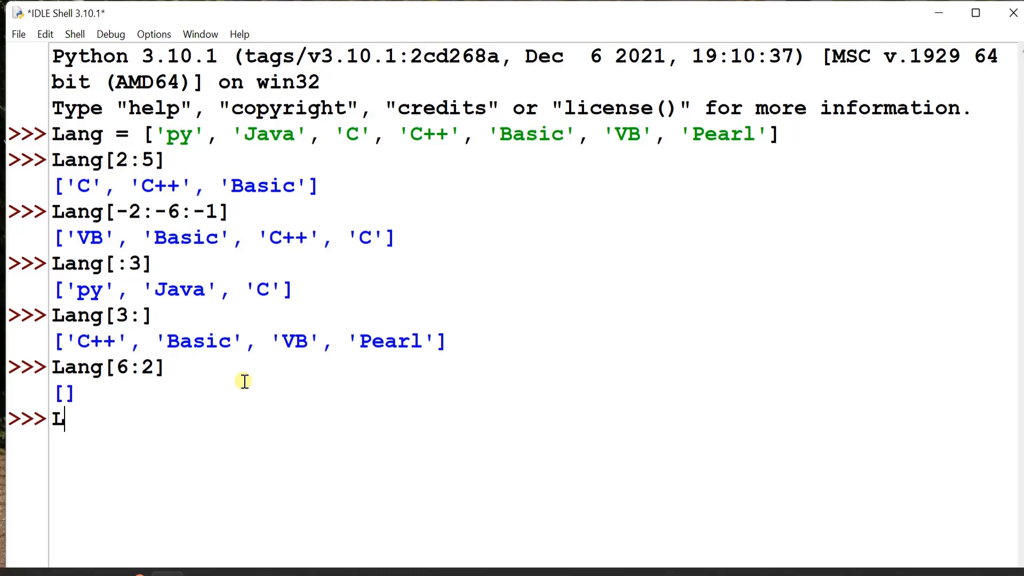
pyautogui.write('ang[-4')
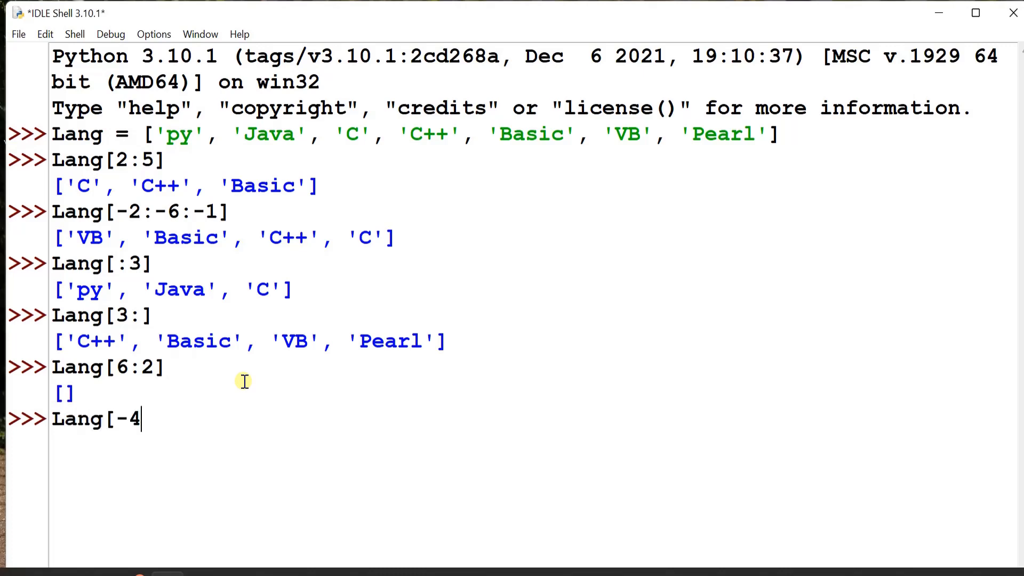
pyautogui.write(':-')
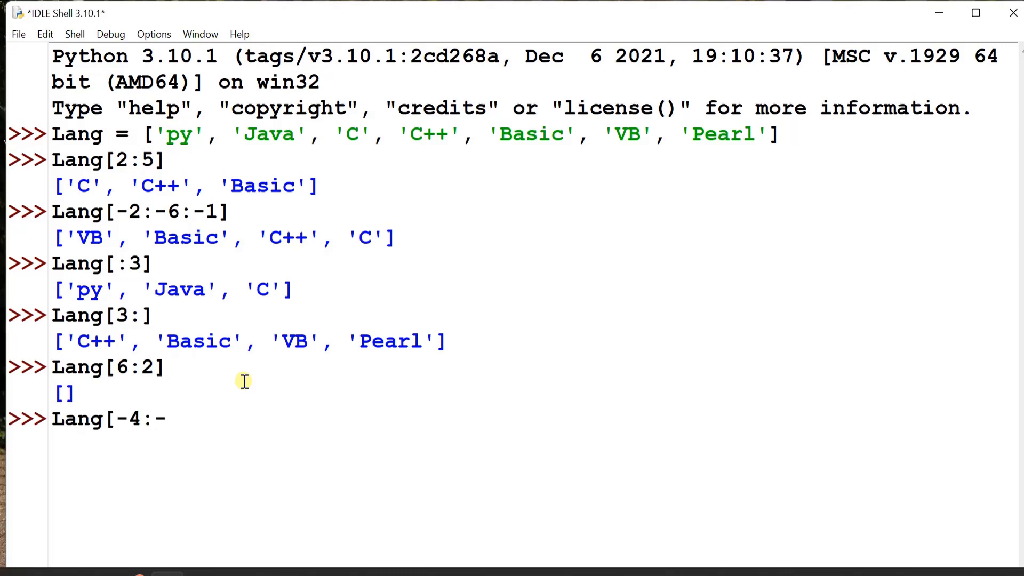
pyautogui.write('1:')
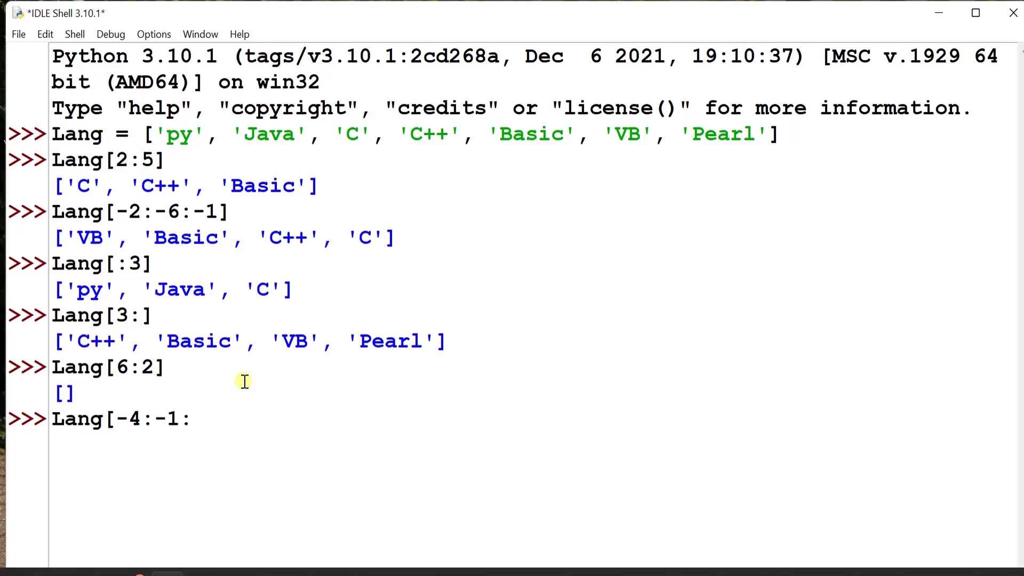
pyautogui.write('-1]')
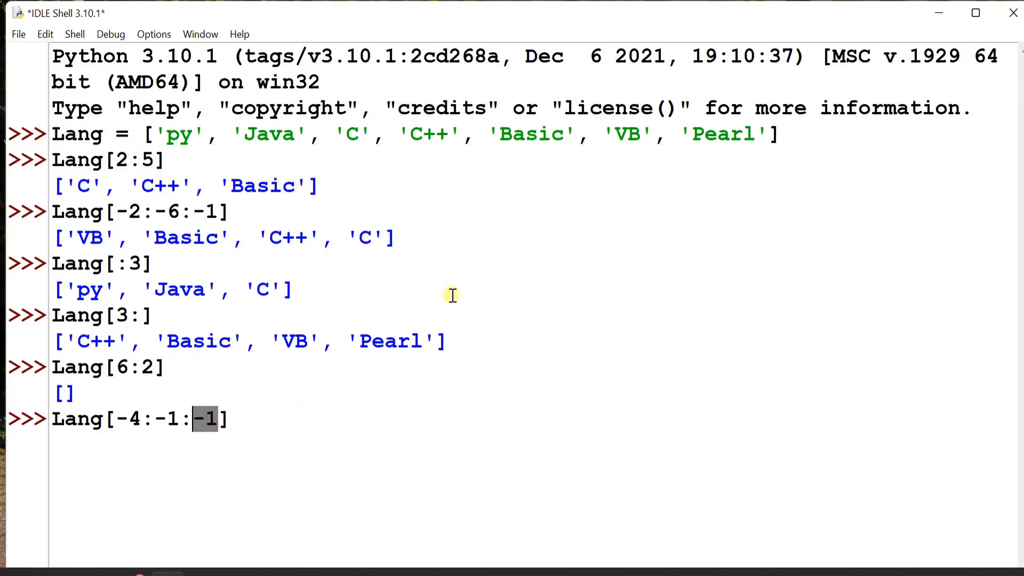
pyautogui.click(117, 418)
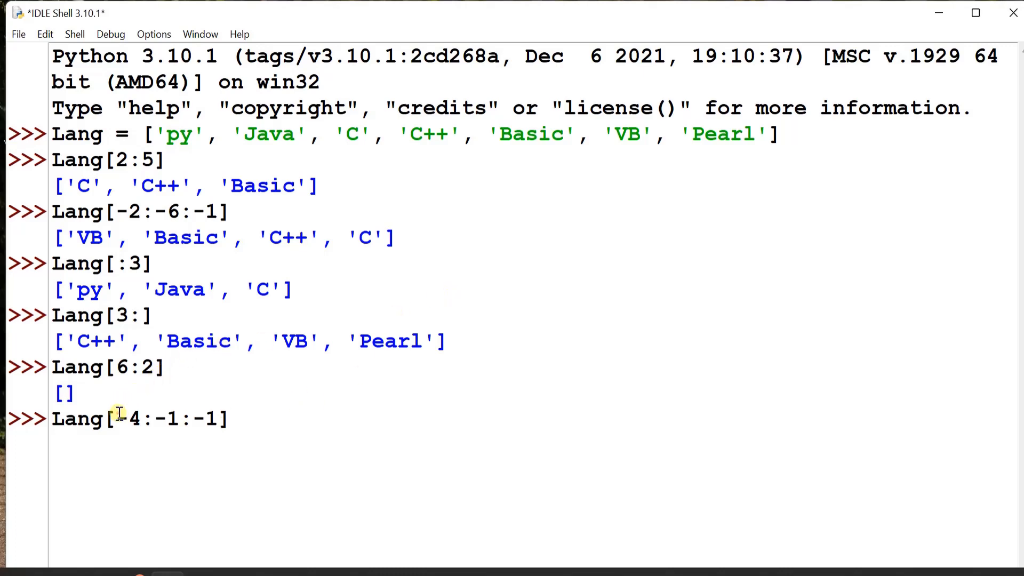
pyautogui.doubleClick(126, 418)
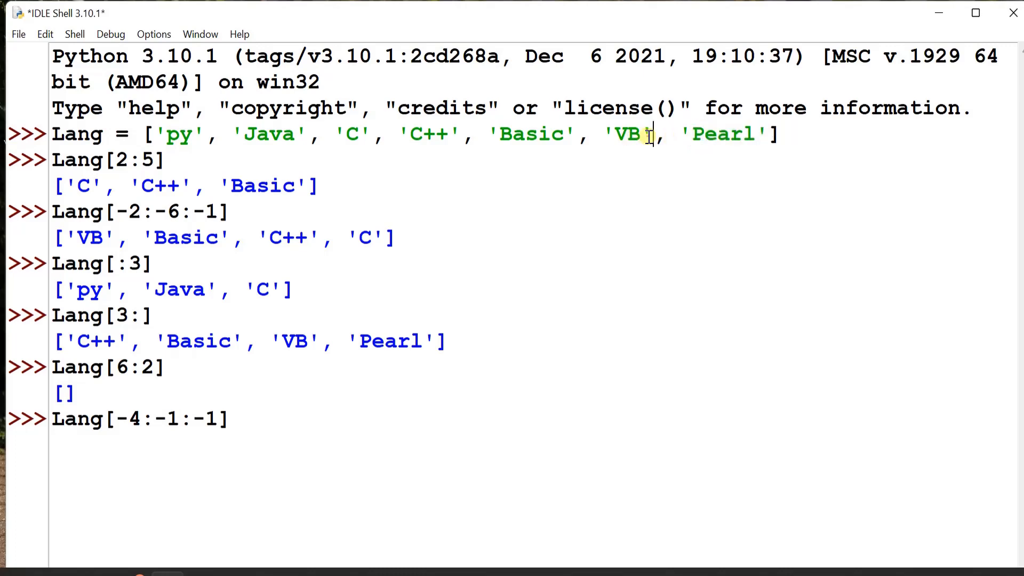
pyautogui.doubleClick(628, 134)
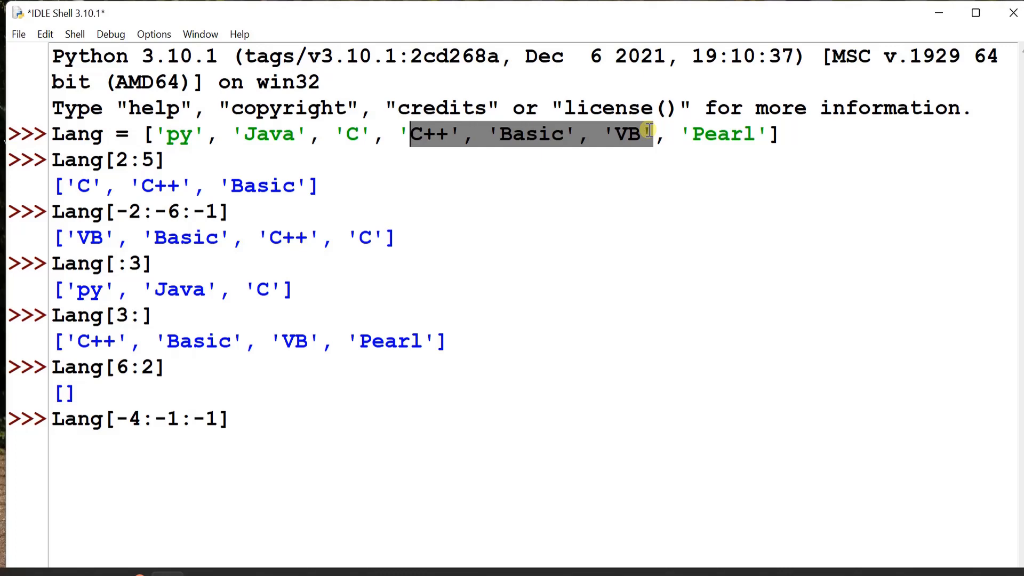
pyautogui.moveTo(294, 410)
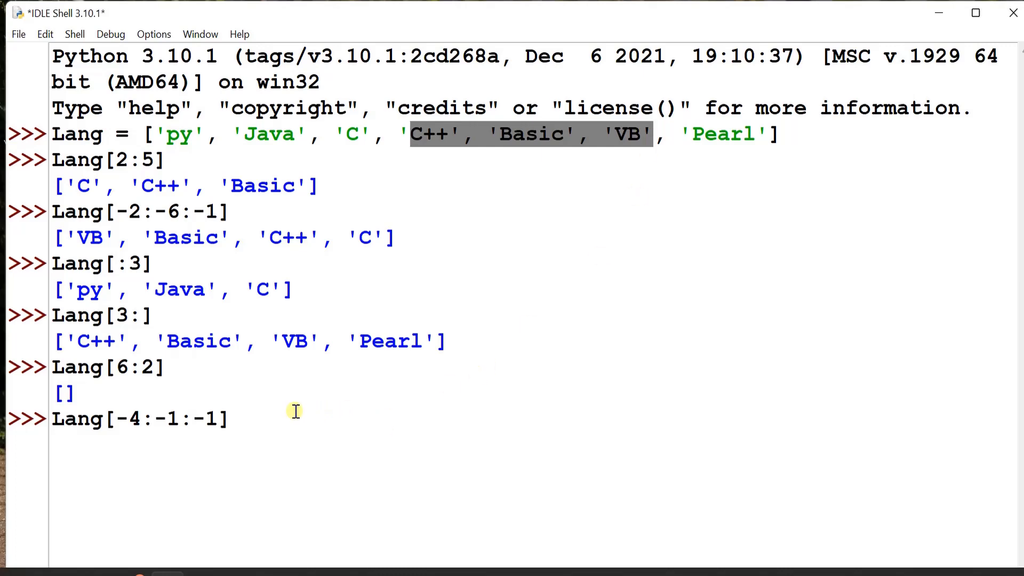
pyautogui.press('Return')
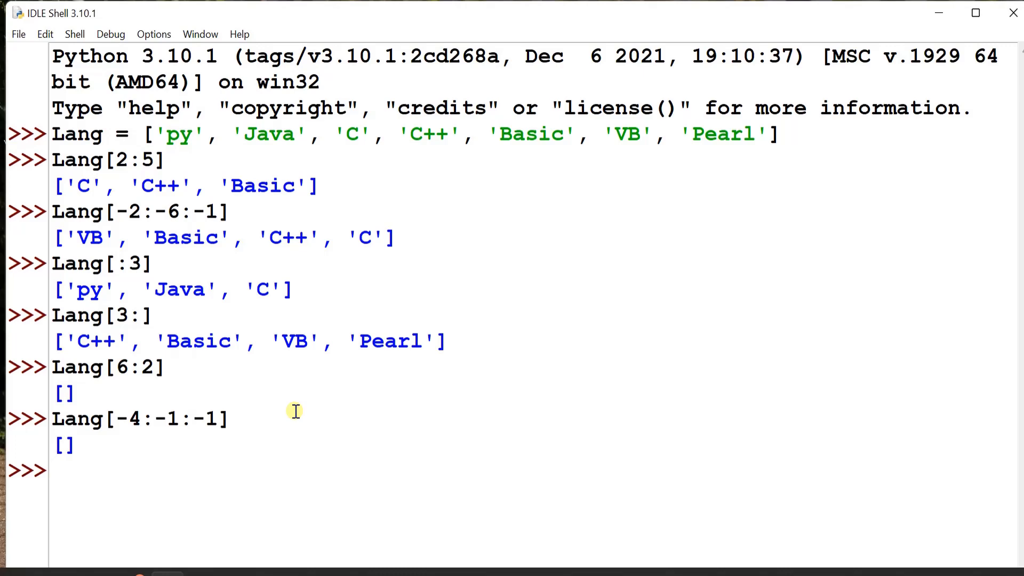
# Run Lang[0:5:2], pointing out C++ and Basic, returning ['py', 'C', 'Basic'].
pyautogui.write('Lang')
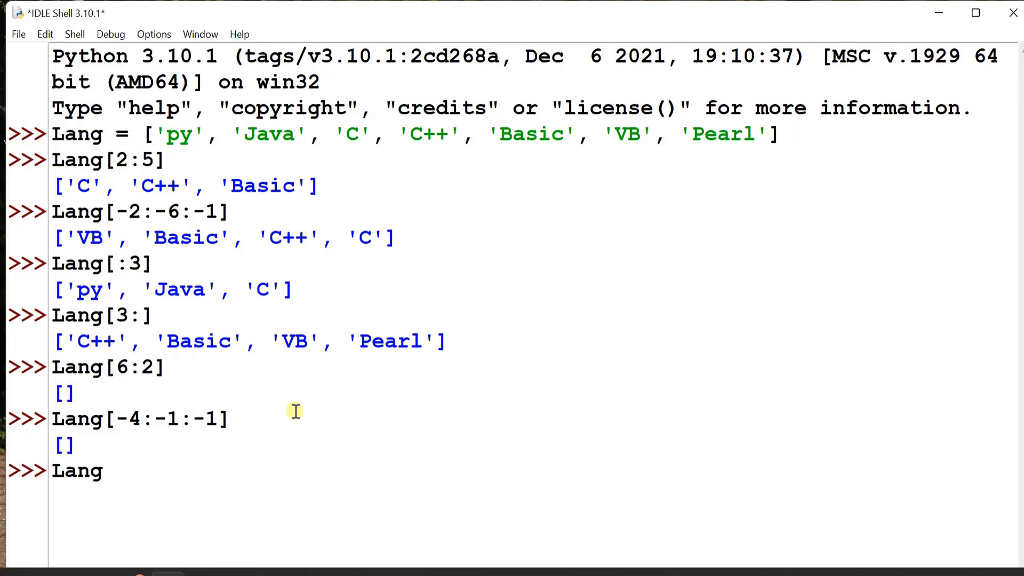
pyautogui.write('[0:')
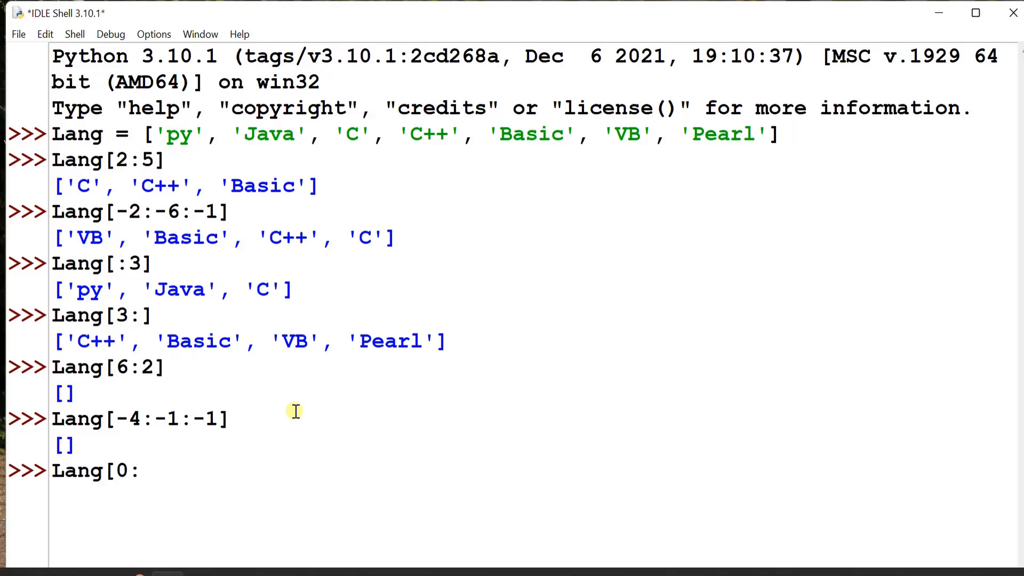
pyautogui.write('5')
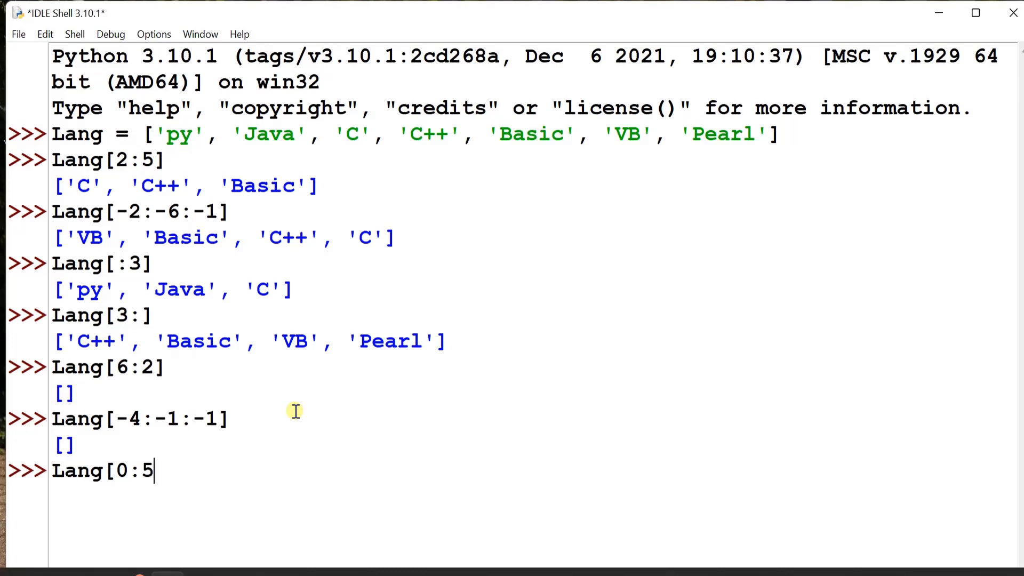
pyautogui.write(':2')
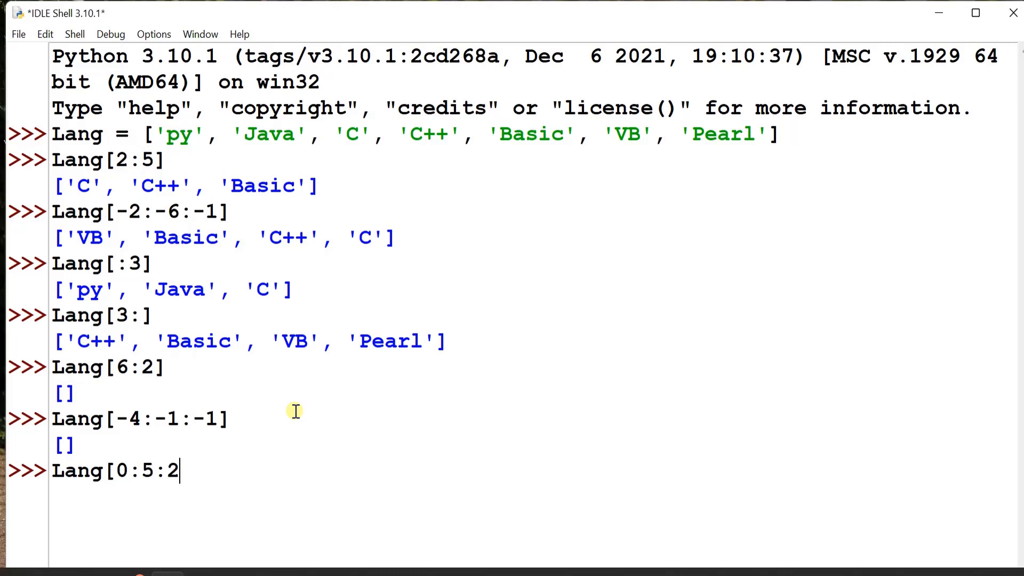
pyautogui.write(']')
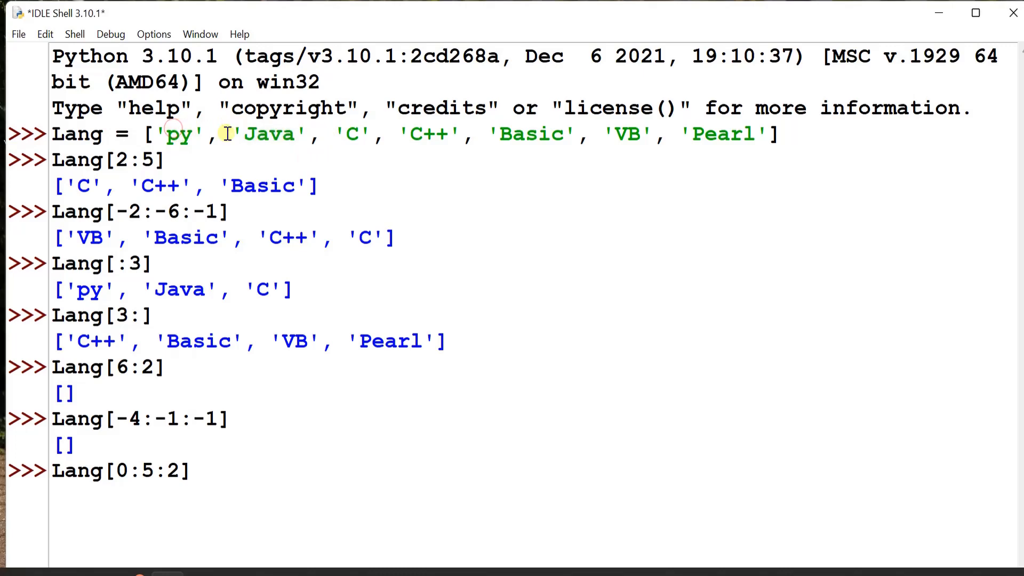
pyautogui.doubleClick(351, 134)
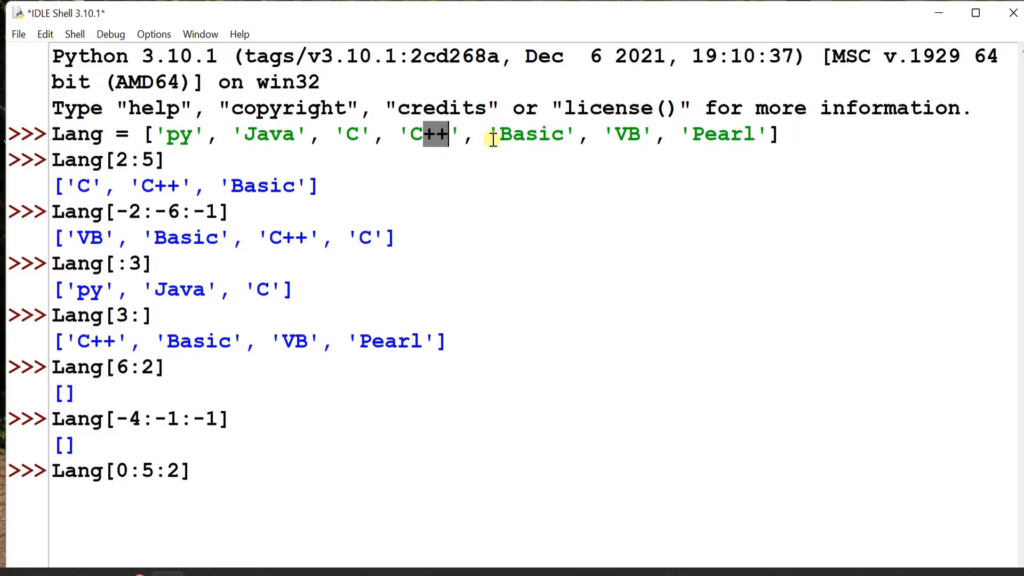
pyautogui.doubleClick(529, 133)
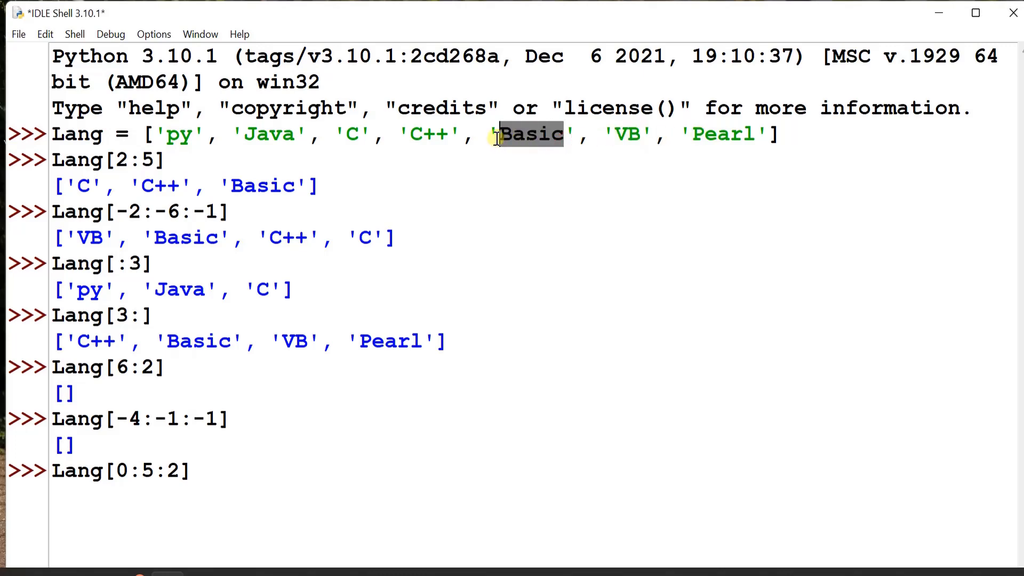
pyautogui.moveTo(312, 134)
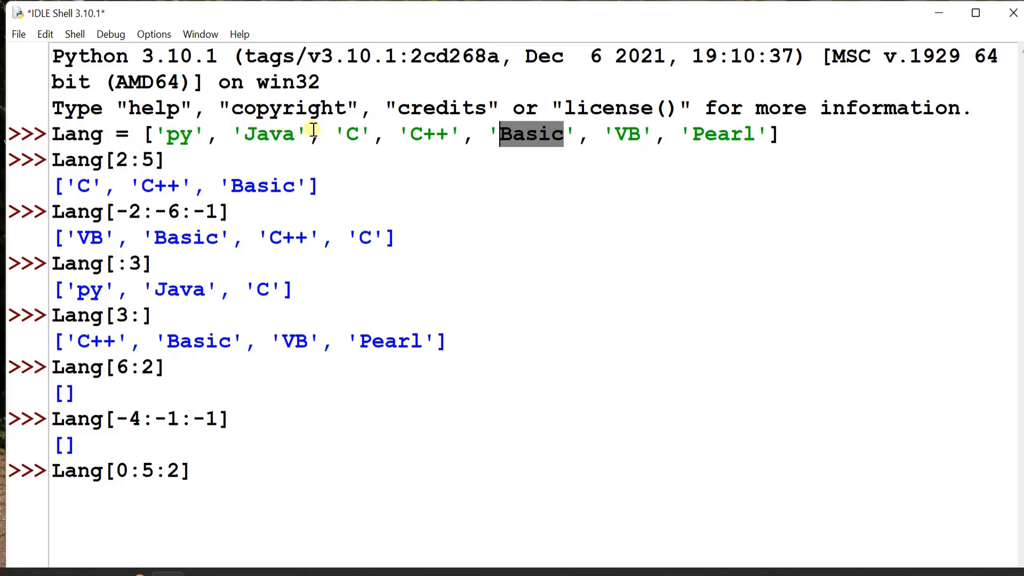
pyautogui.click(218, 470)
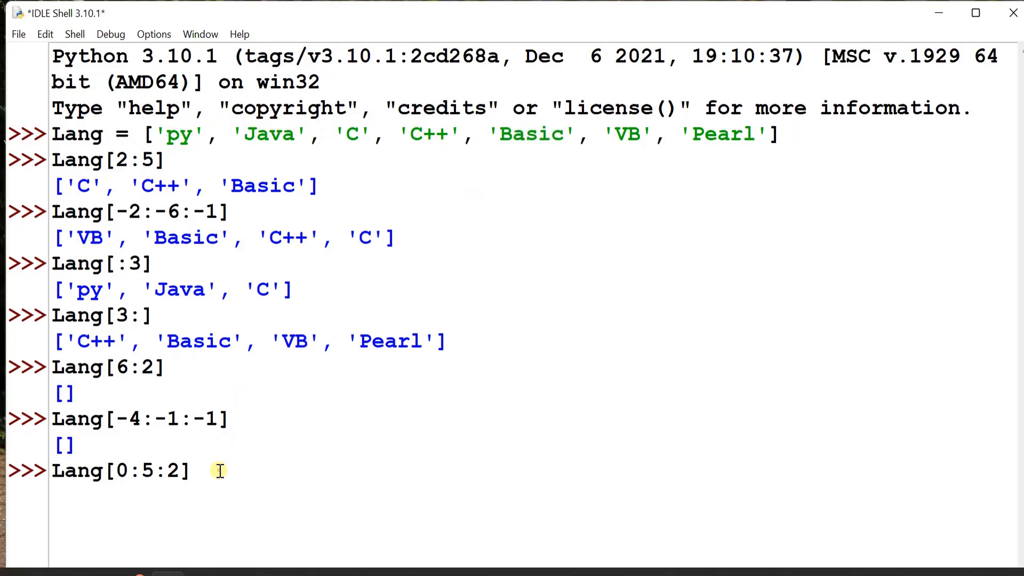
pyautogui.press('Return')
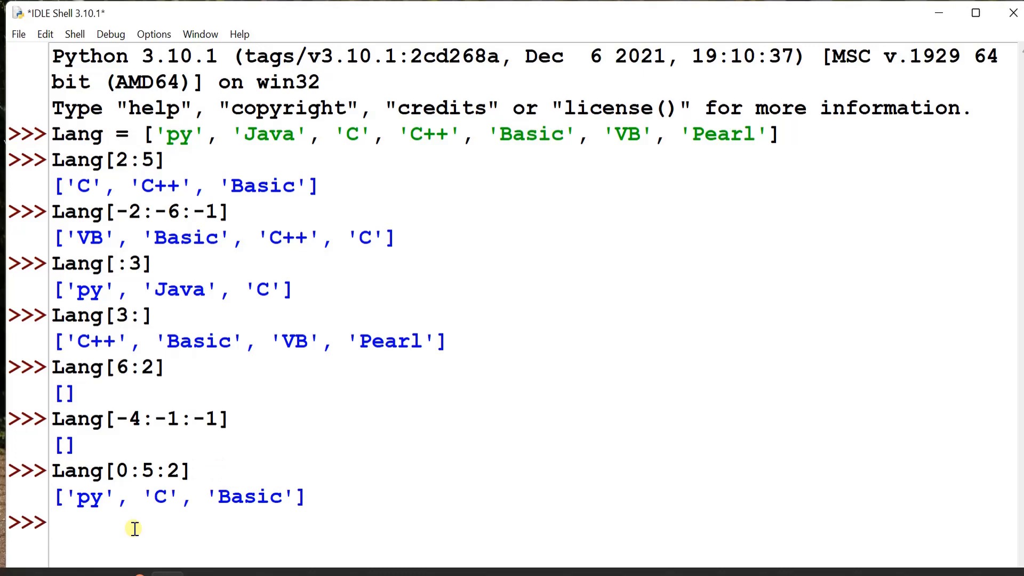
# Run Lang[-2:-6:-2], pointing out an original list item, returning ['VB', 'C++'].
pyautogui.write('Lan')
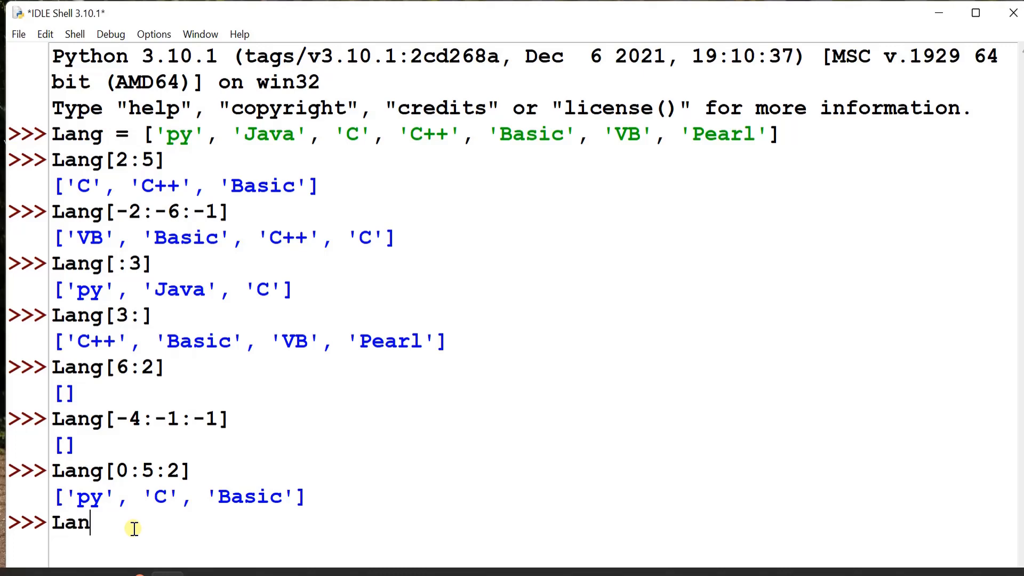
pyautogui.write('[-2')
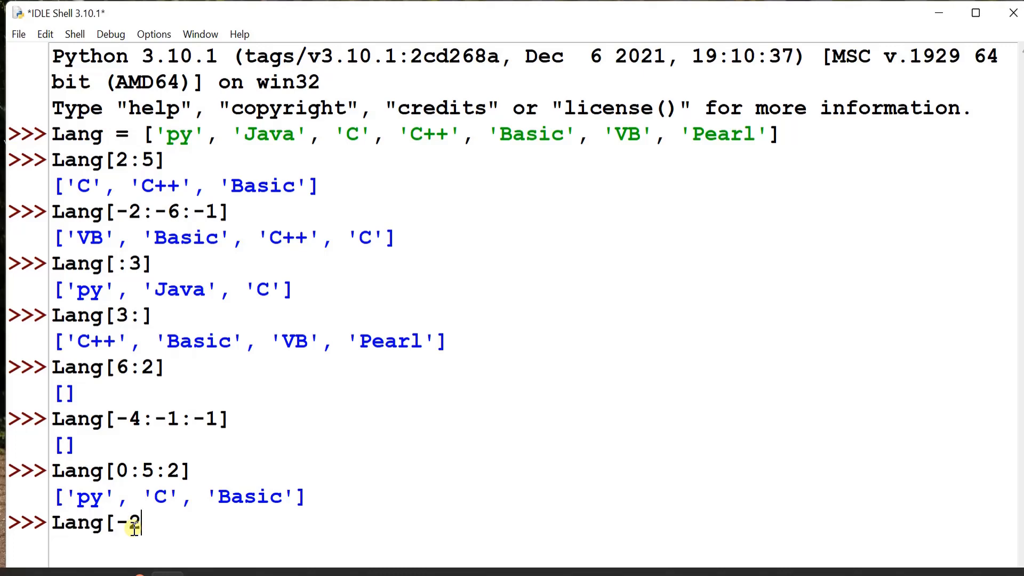
pyautogui.write(':-6')
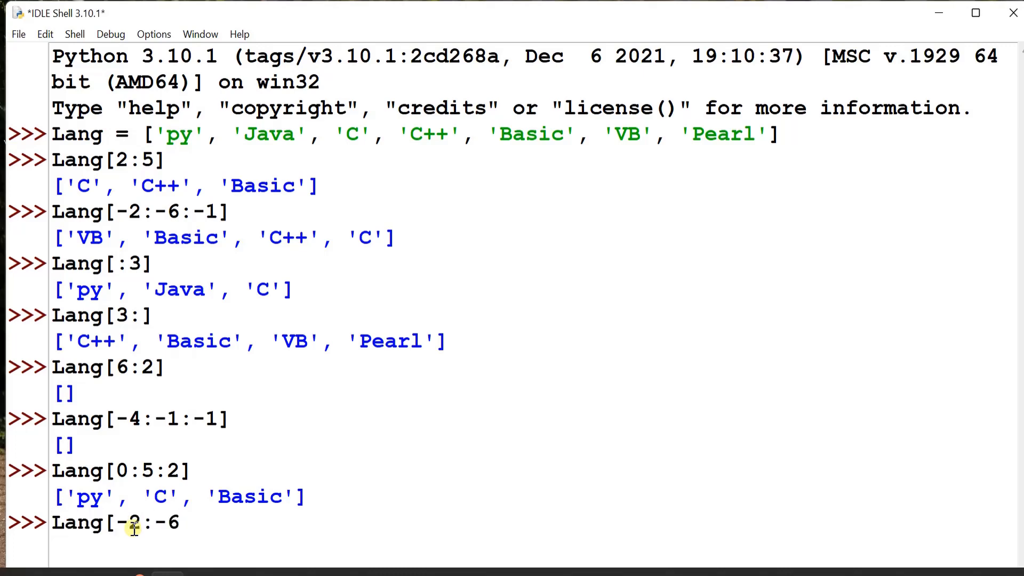
pyautogui.write(':-2]')
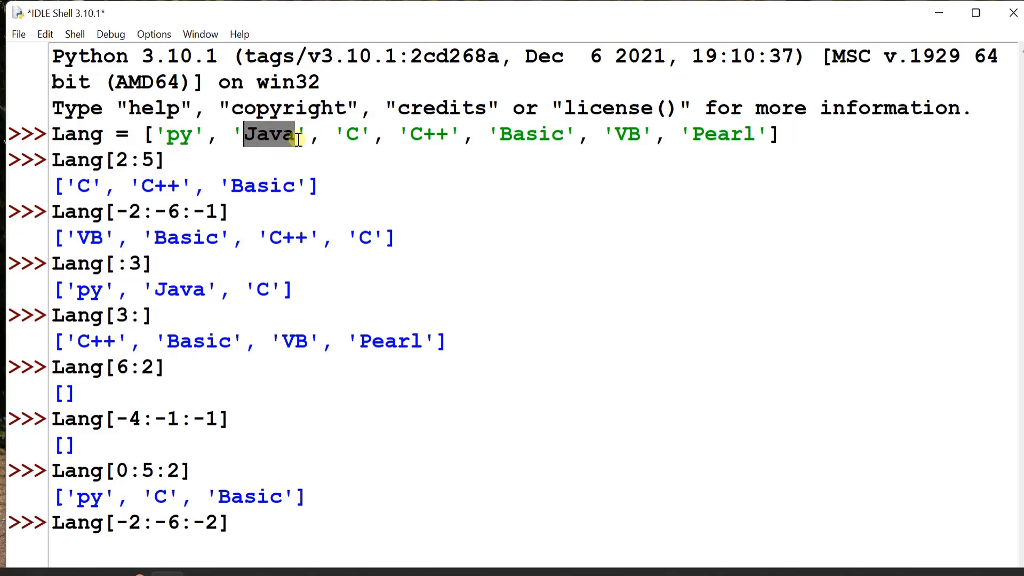
pyautogui.moveTo(375, 155)
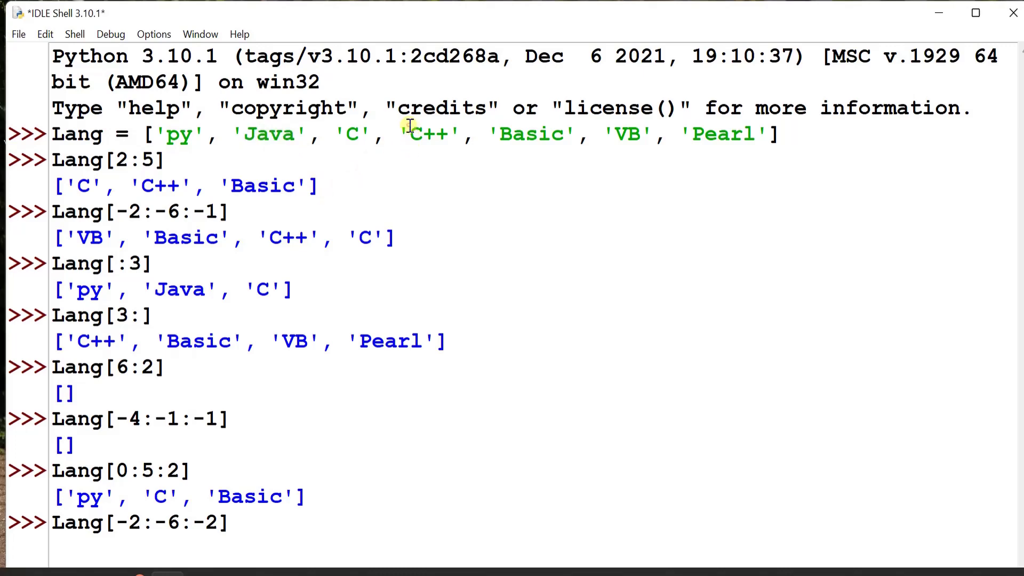
pyautogui.doubleClick(430, 134)
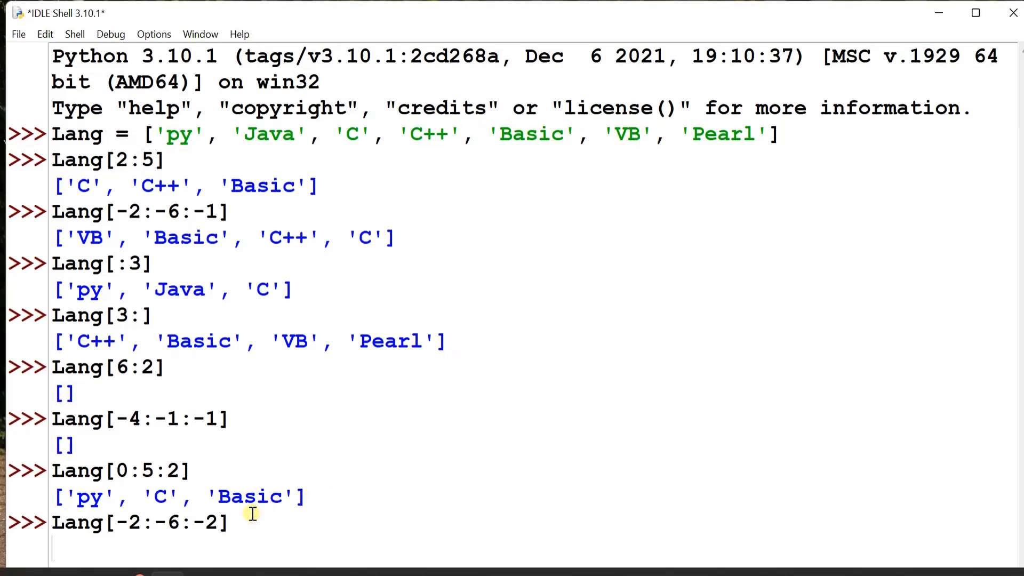
pyautogui.press('Return')
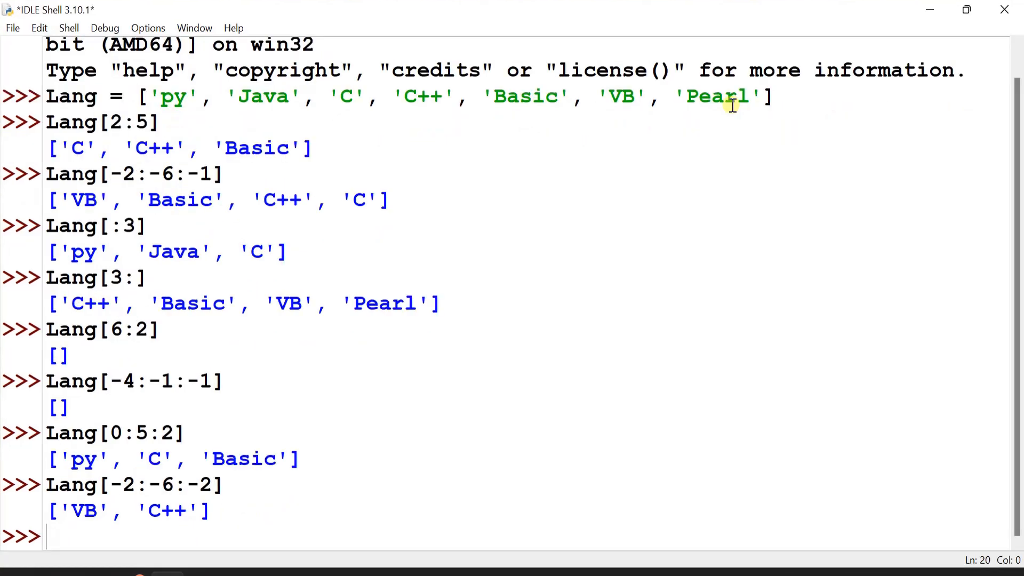
# Run Lang[::-1], pointing out py, to print the list reversed from Pearl to py.
pyautogui.write('Lan')
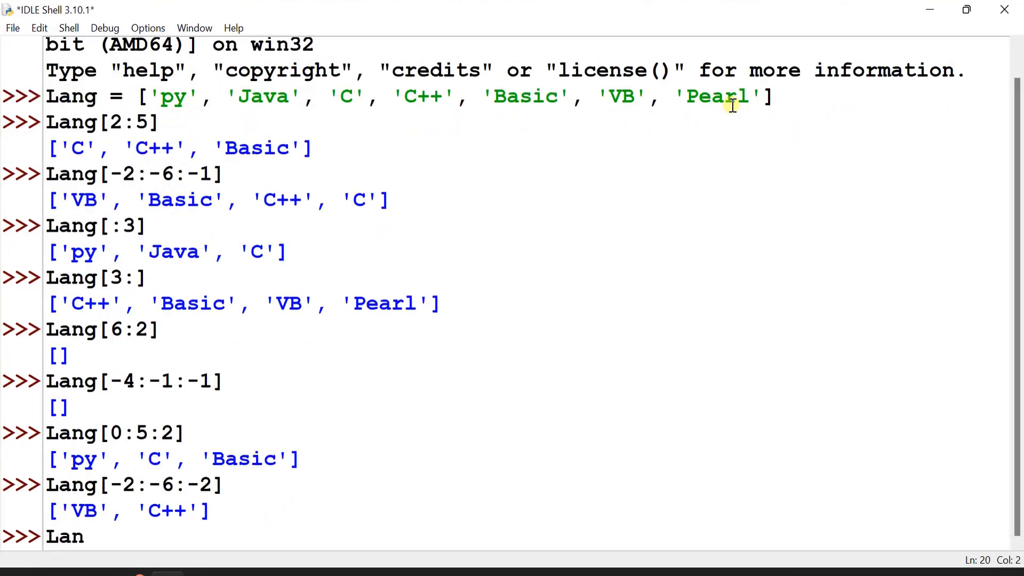
pyautogui.write('g[::')
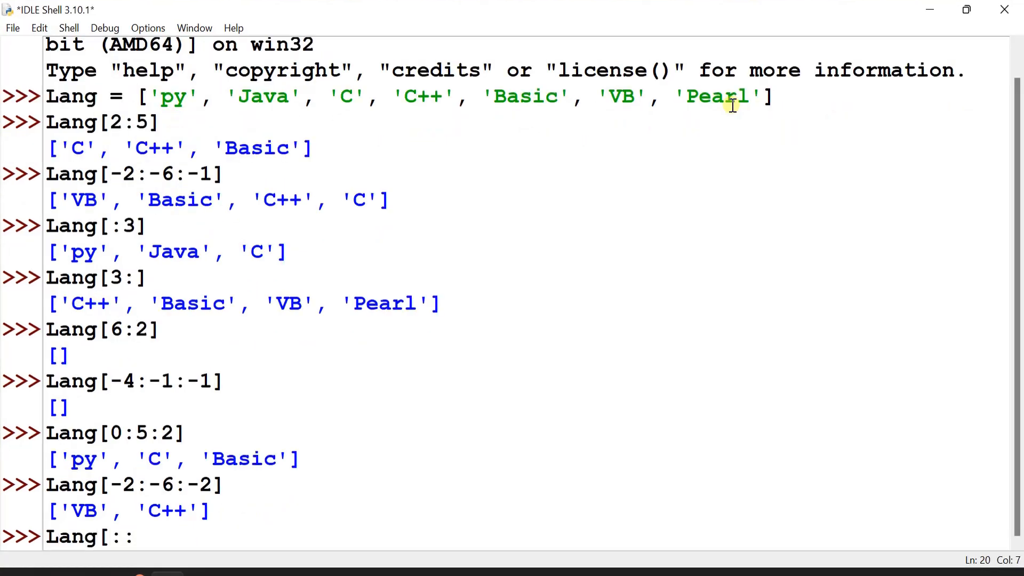
pyautogui.write('-1')
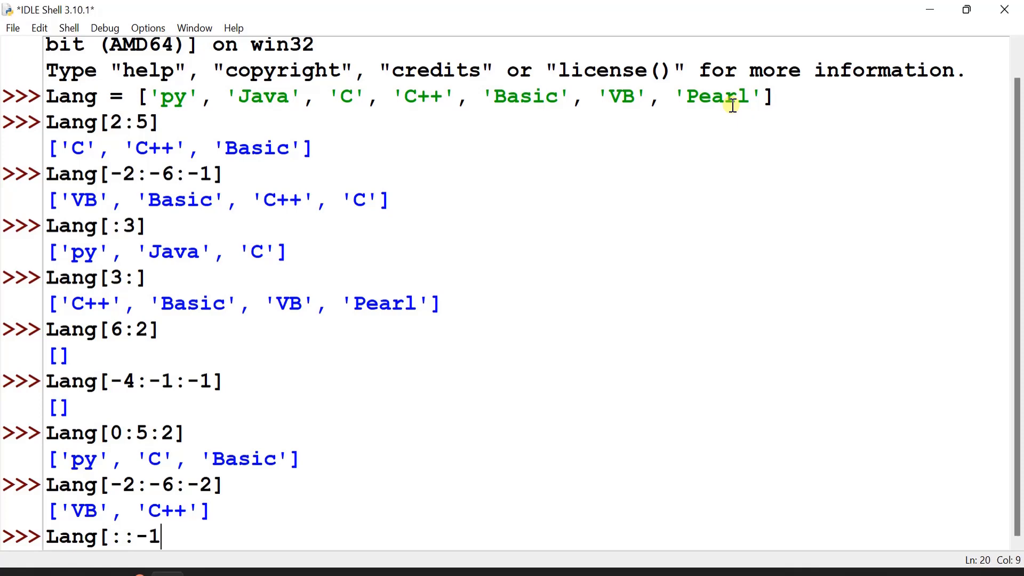
pyautogui.write(']')
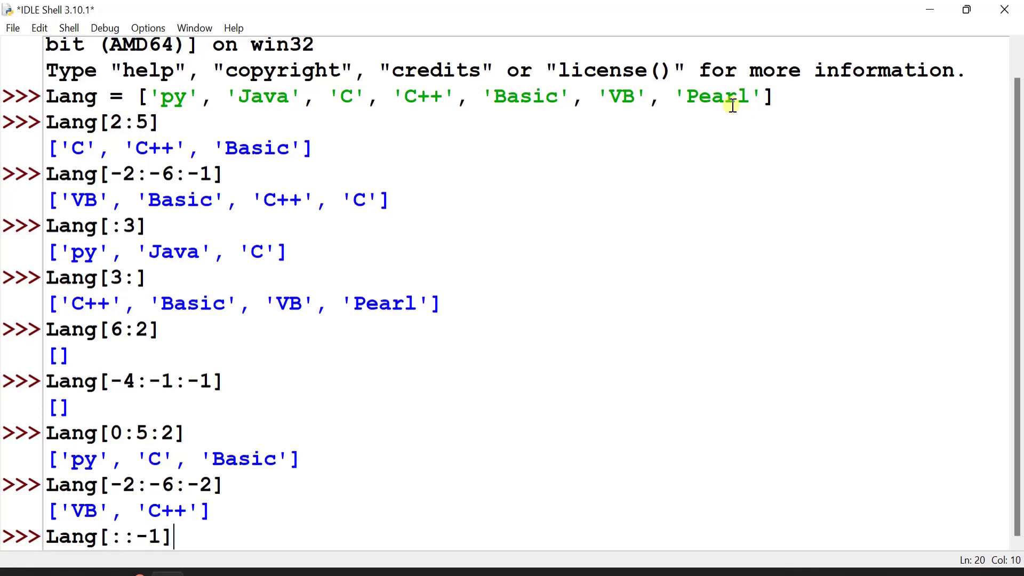
pyautogui.moveTo(669, 226)
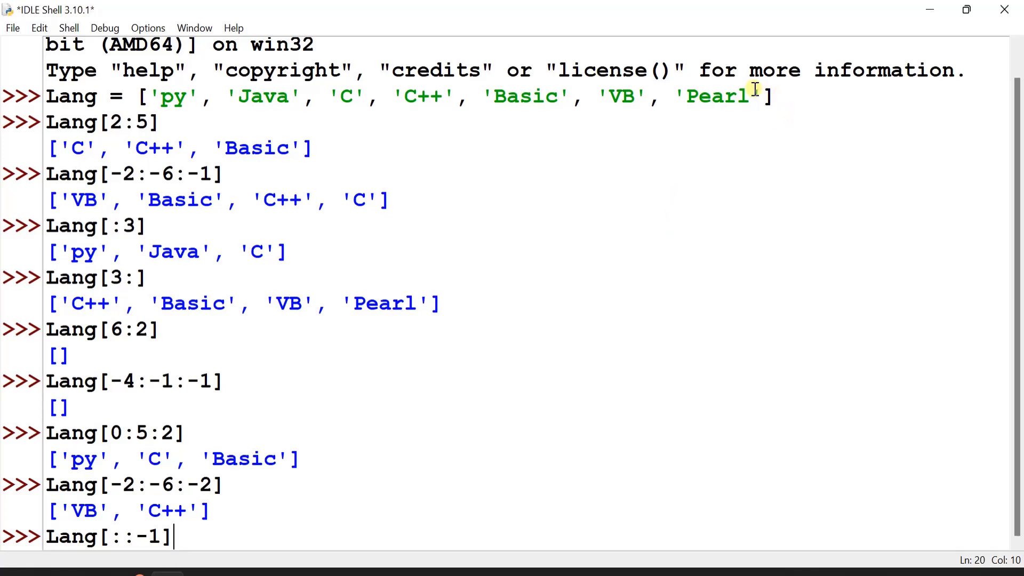
pyautogui.doubleClick(715, 96)
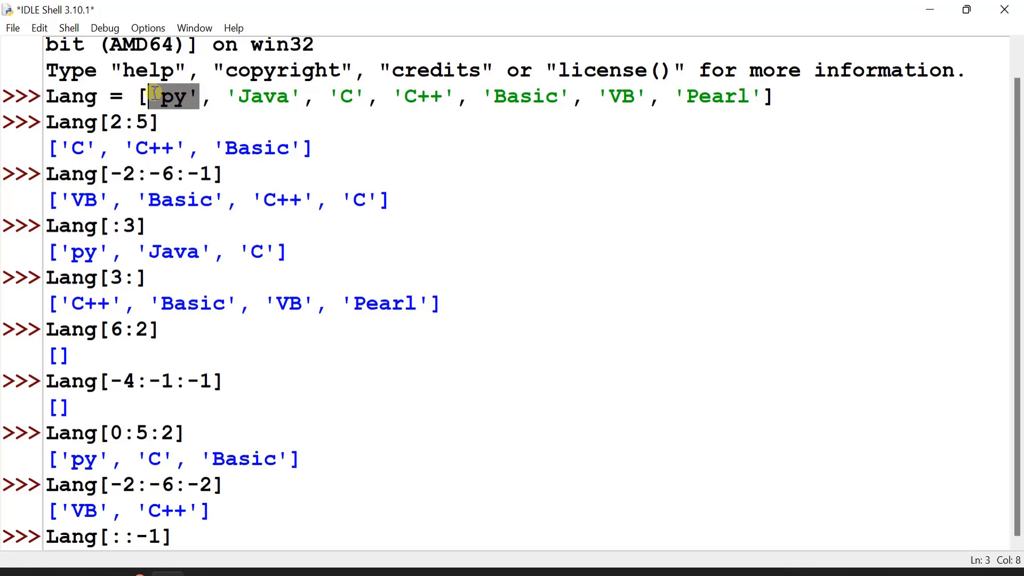
pyautogui.moveTo(730, 128)
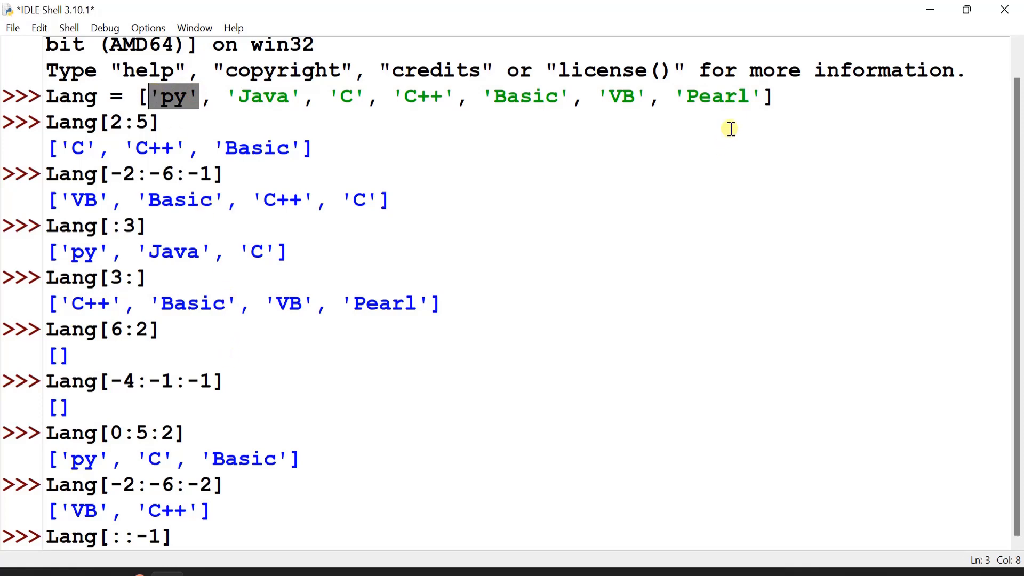
pyautogui.moveTo(734, 117)
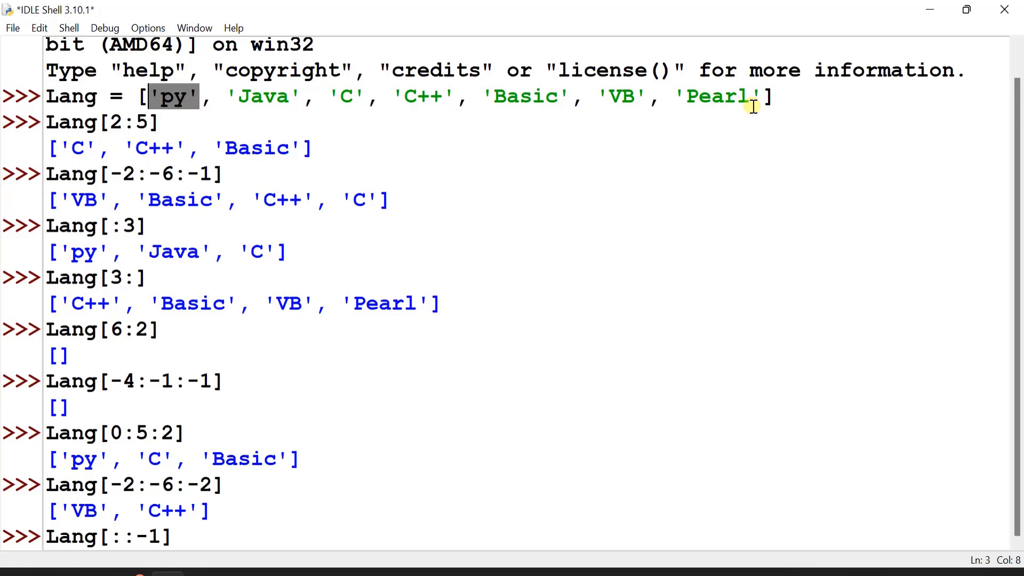
pyautogui.moveTo(486, 560)
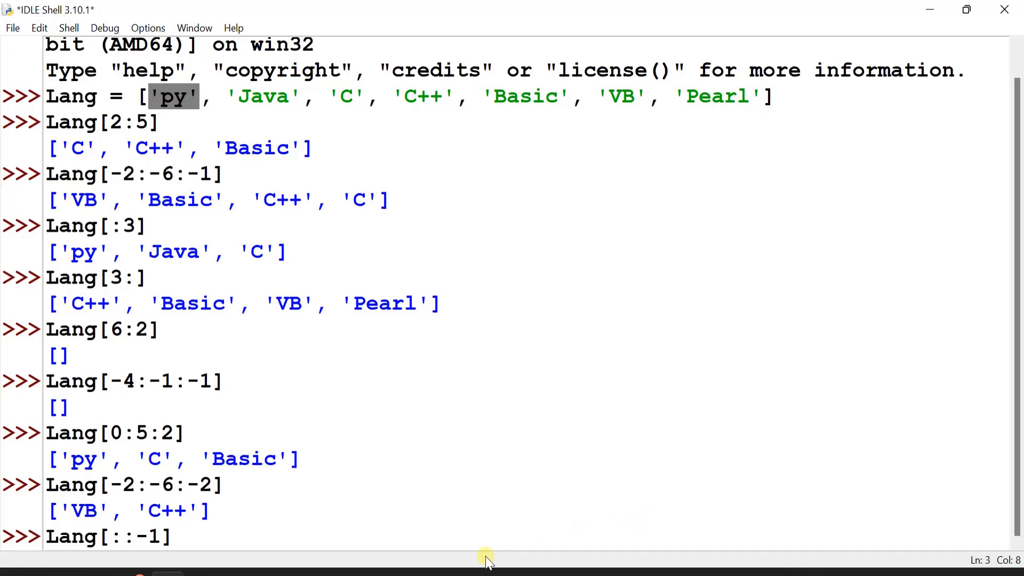
pyautogui.click(334, 537)
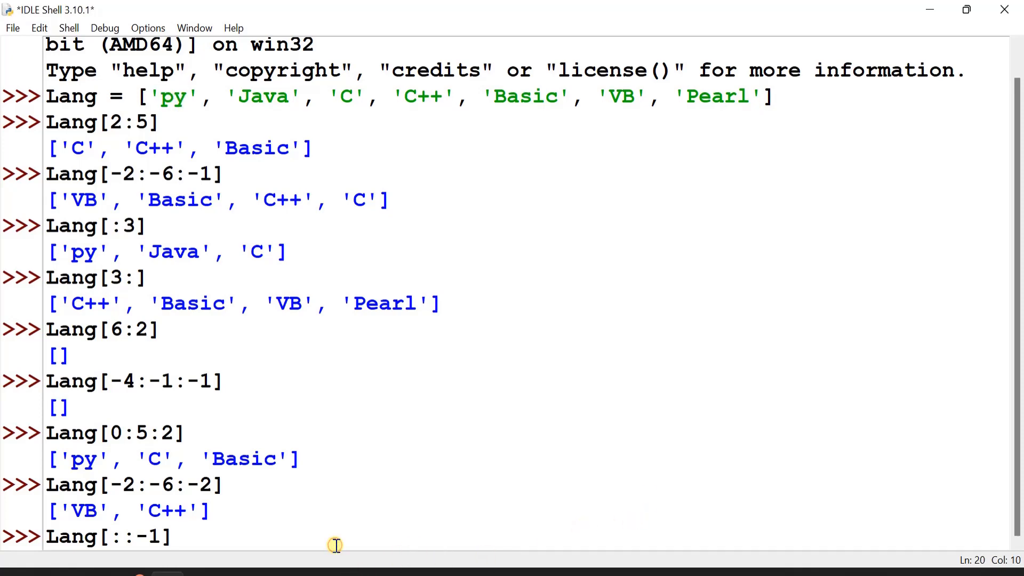
pyautogui.press('Return')
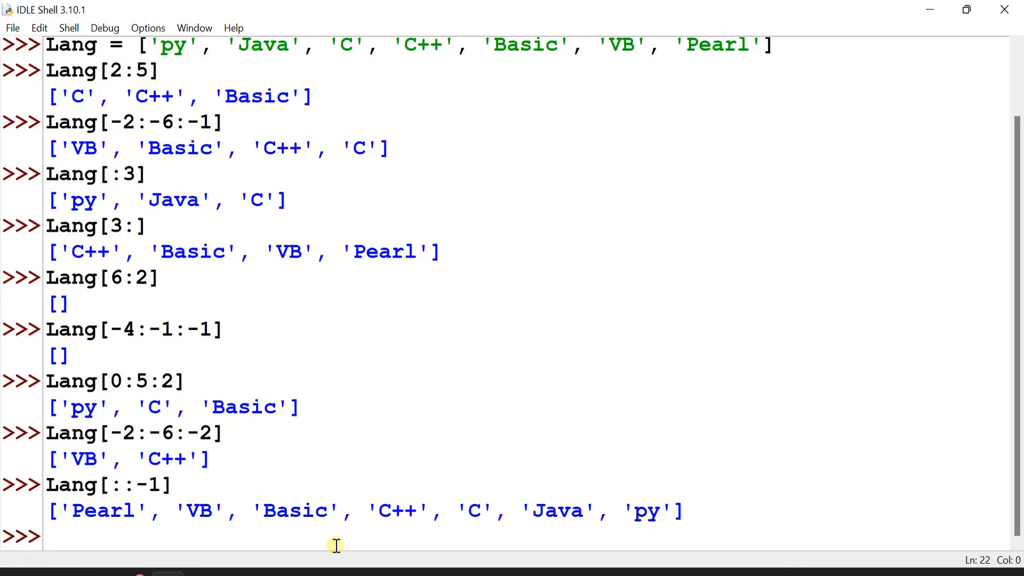
pyautogui.moveTo(110, 535)
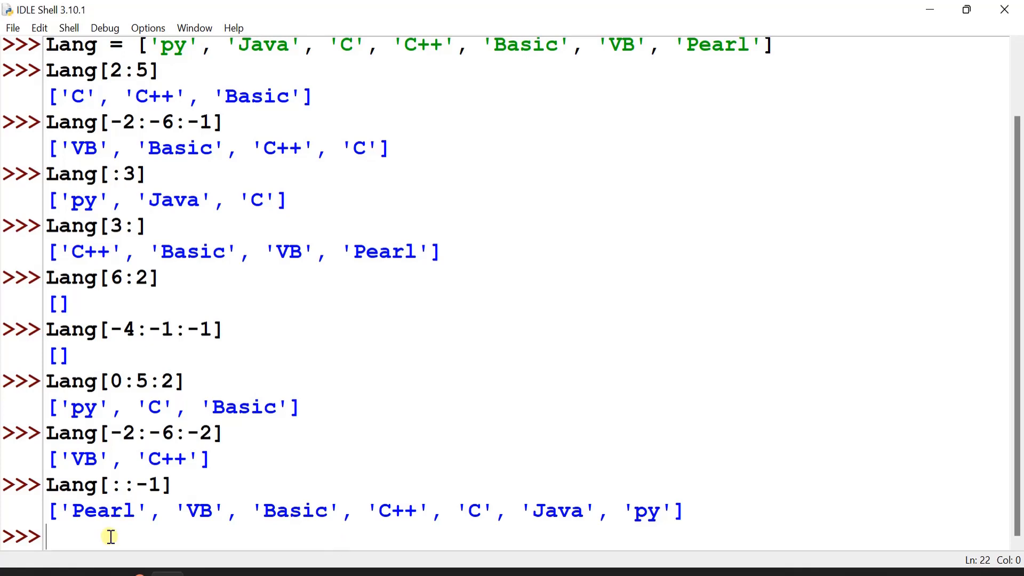